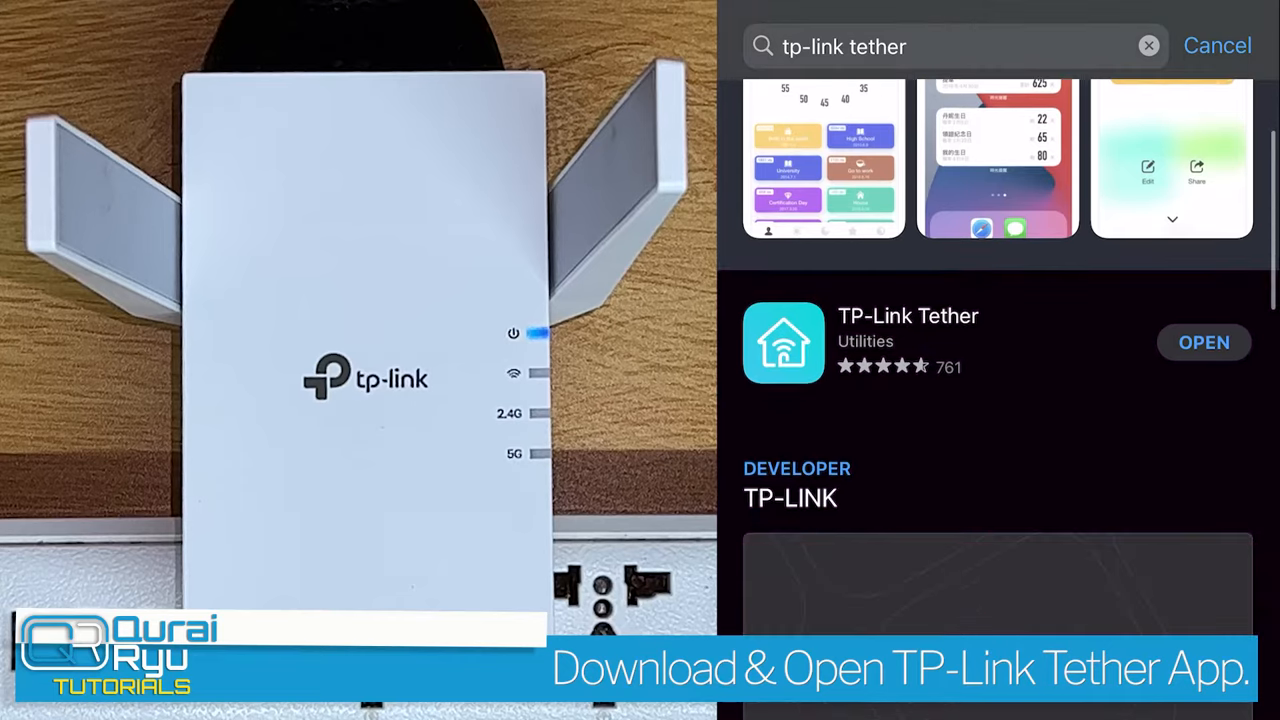
click(1204, 342)
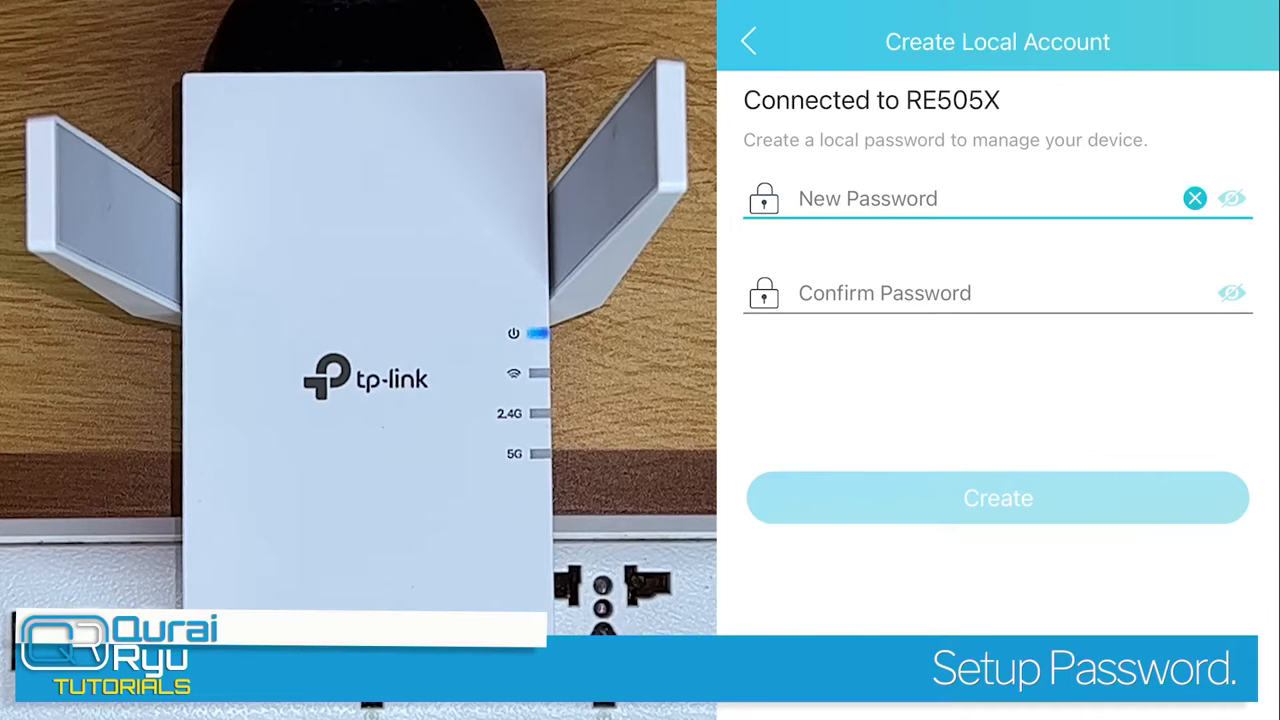
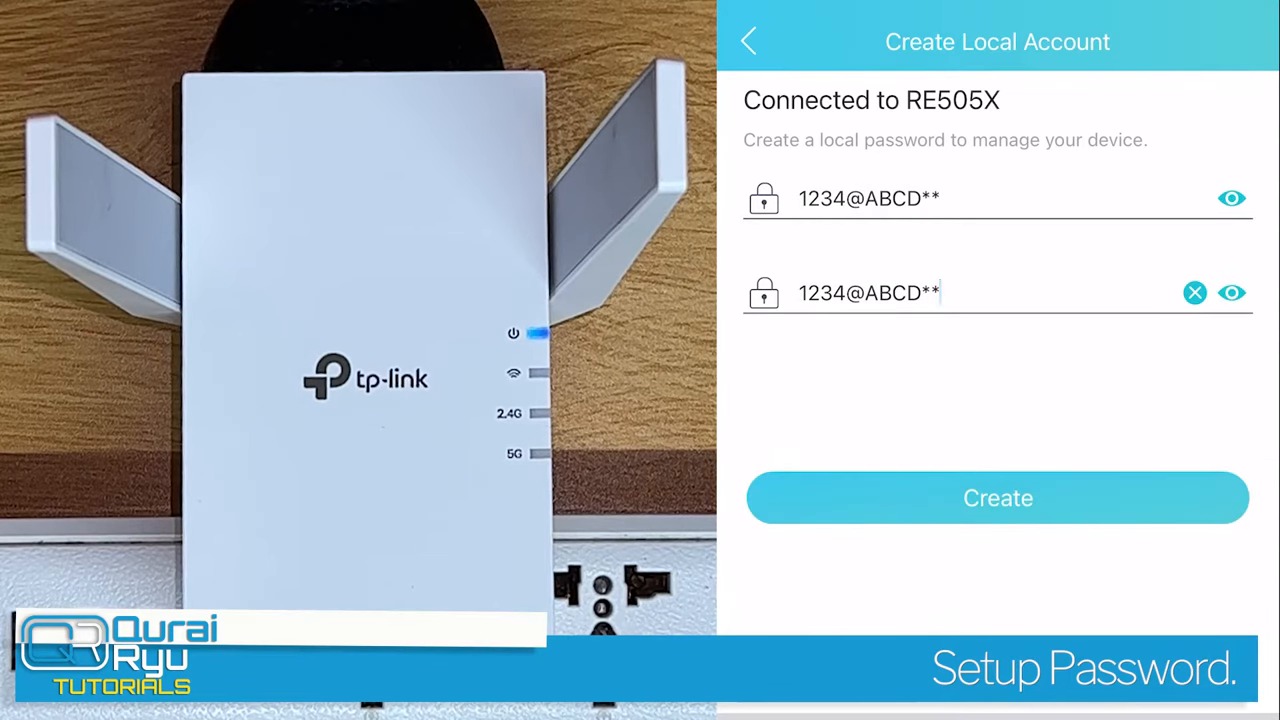
click(996, 498)
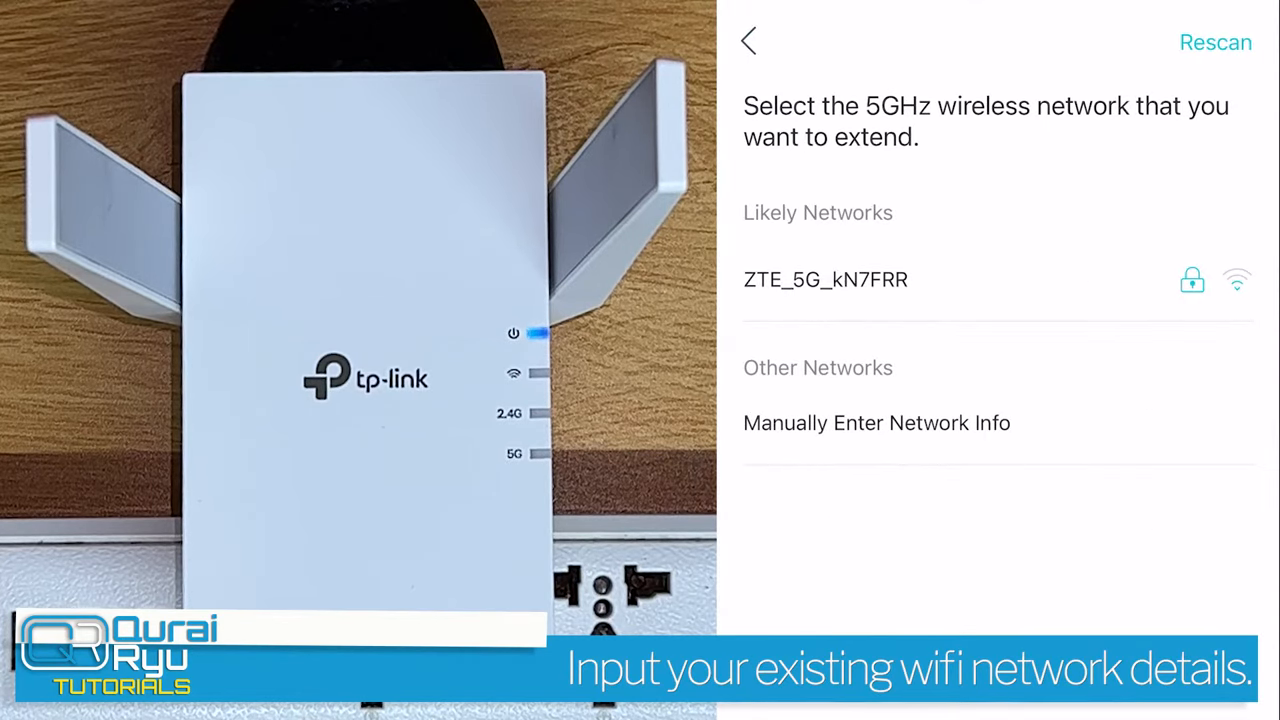
Step: Manually enter the Kurai(5g) network name and its password, then submit the details
click(876, 422)
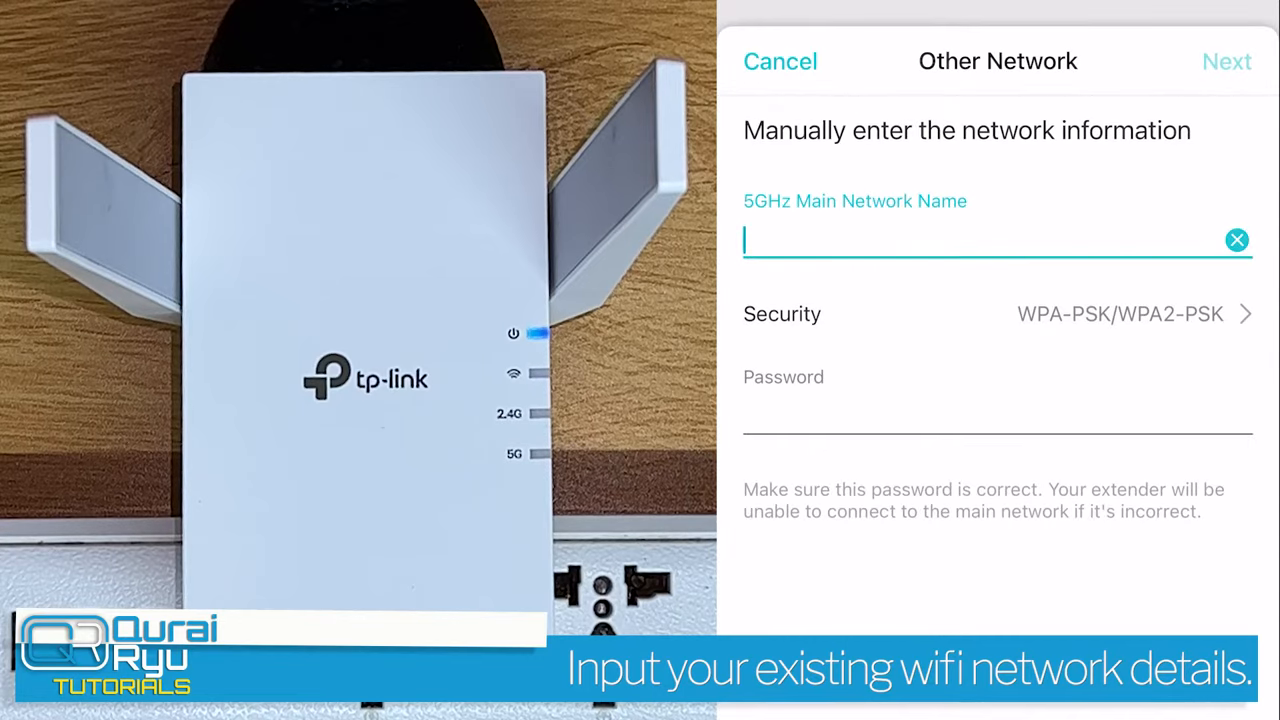
text(Kurai(5g)
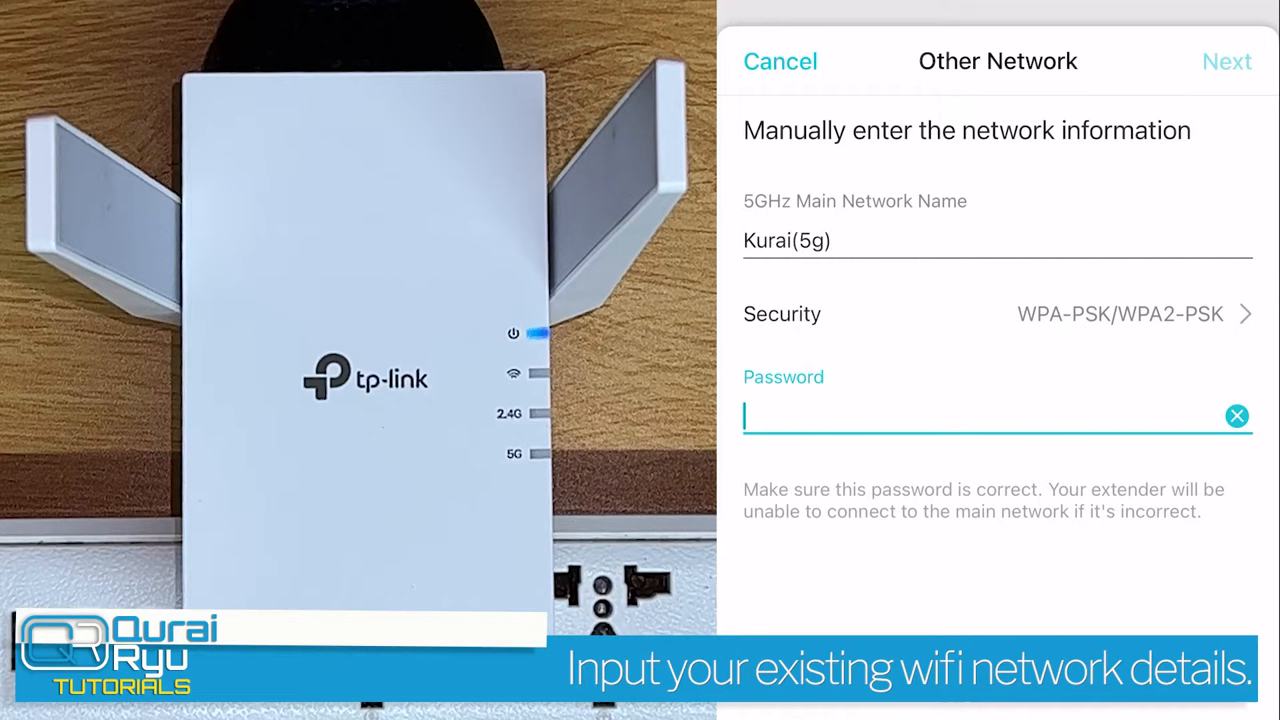
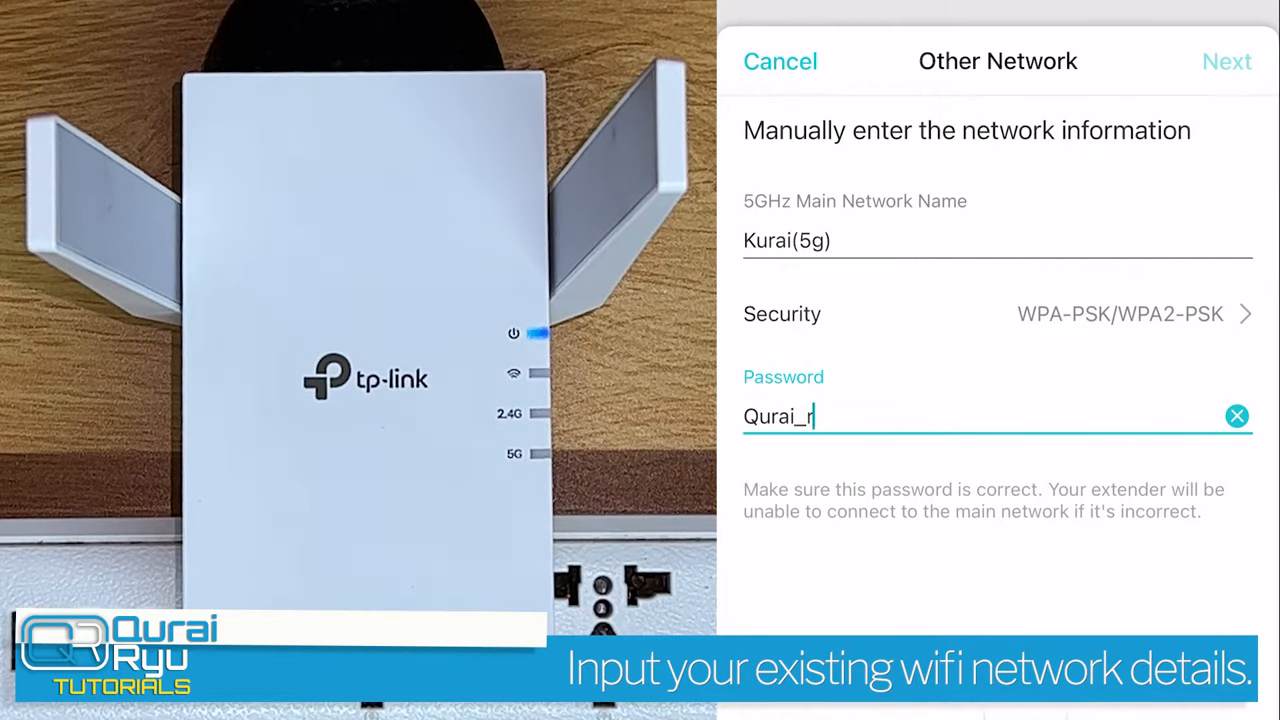
click(1226, 60)
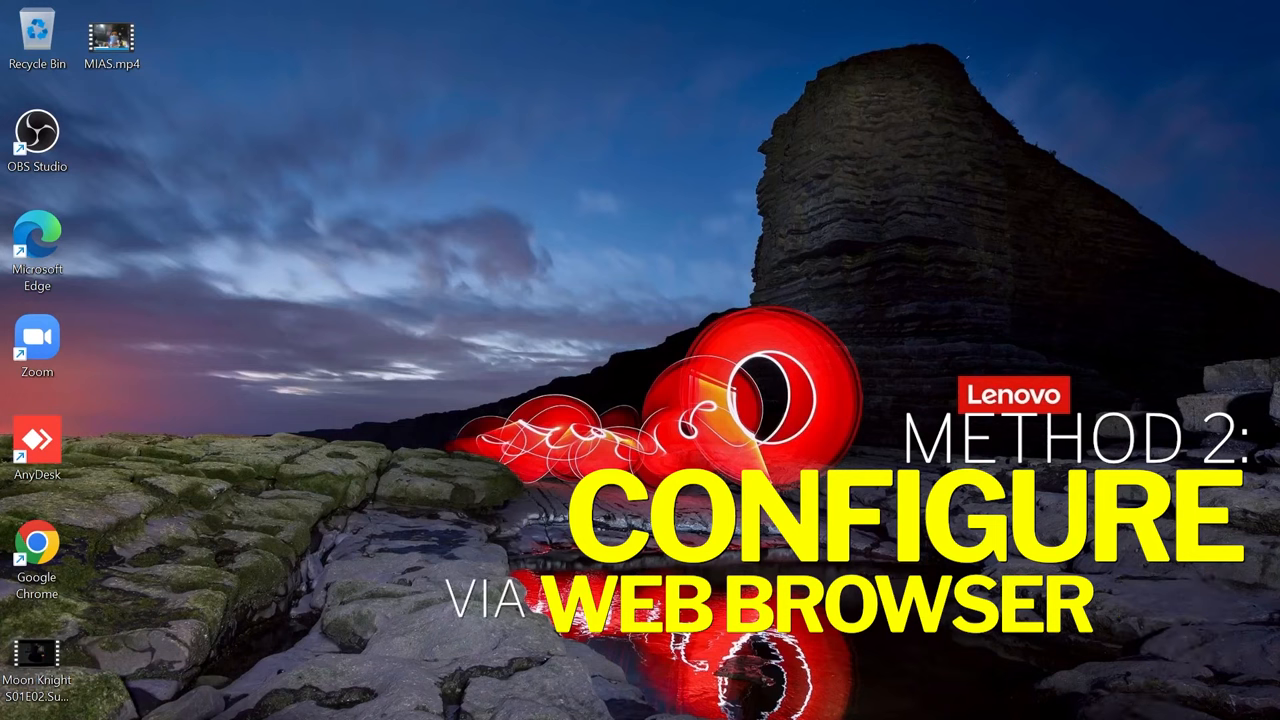
Step: Check the Wi-Fi status and browse to the extender at 192.168.0.254 in Edge
click(1230, 710)
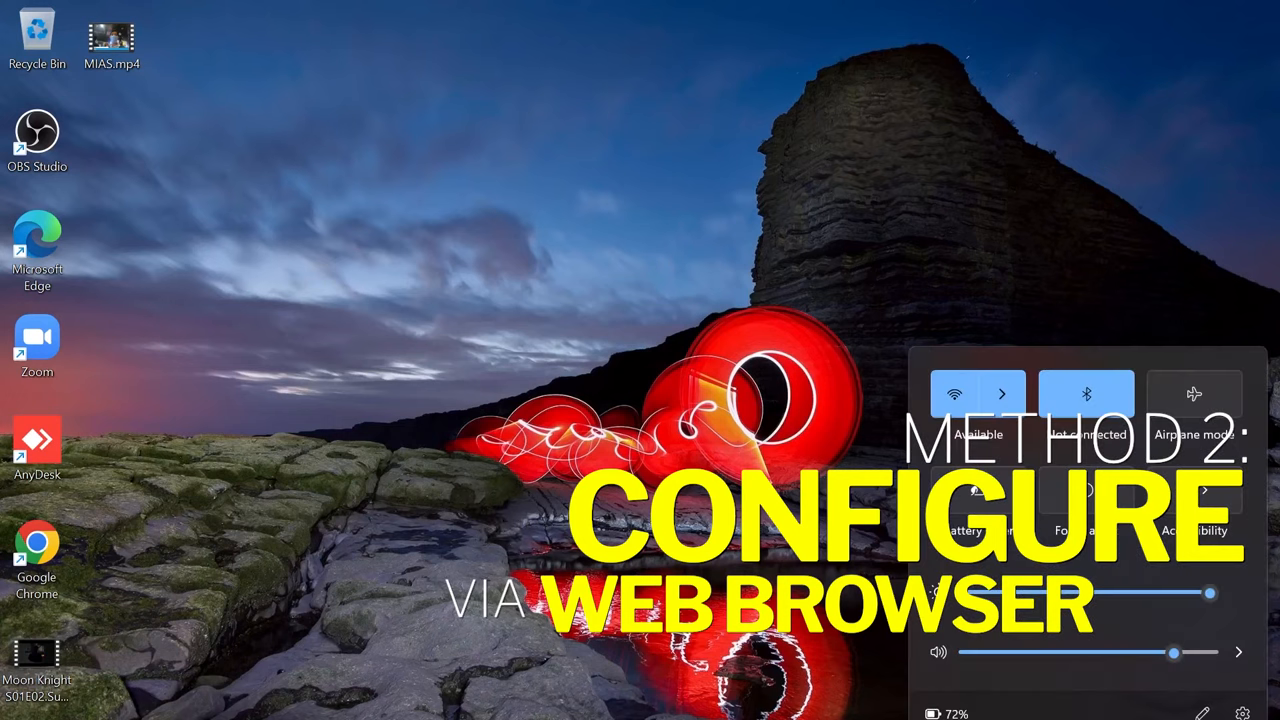
click(1002, 392)
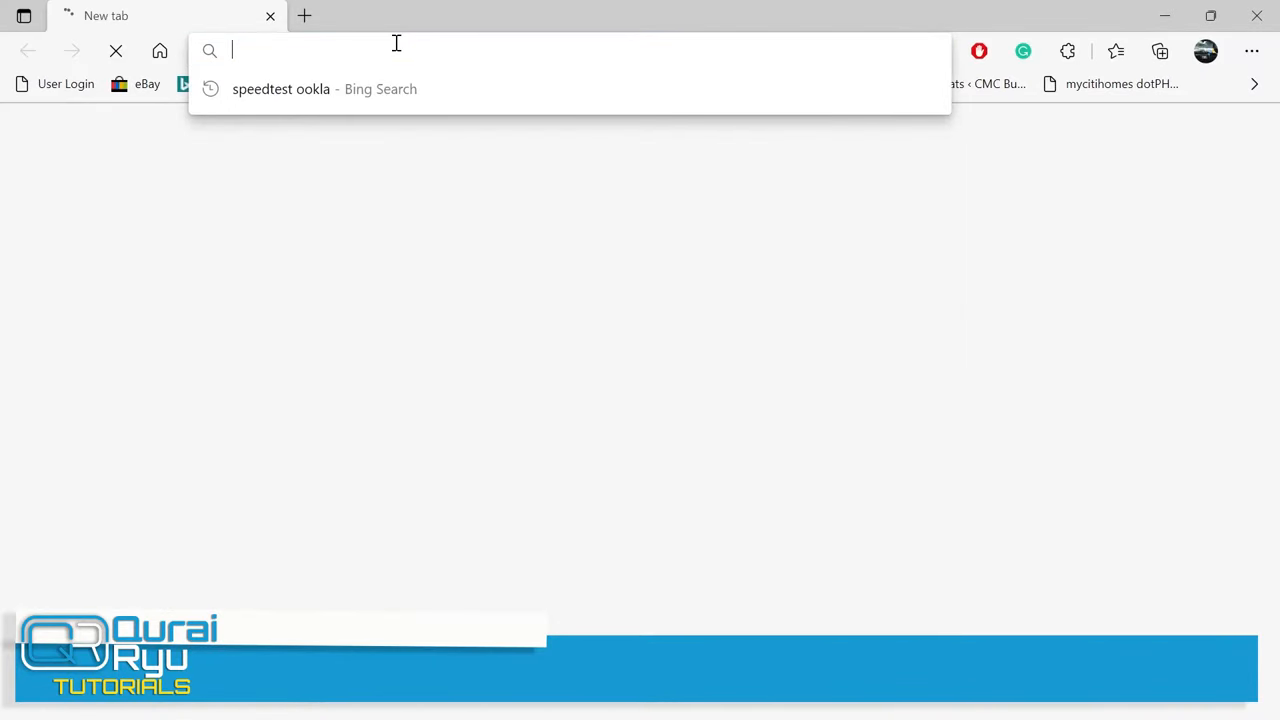
text(192.168.0.254/webpages/login.html?v=62c60c5d)
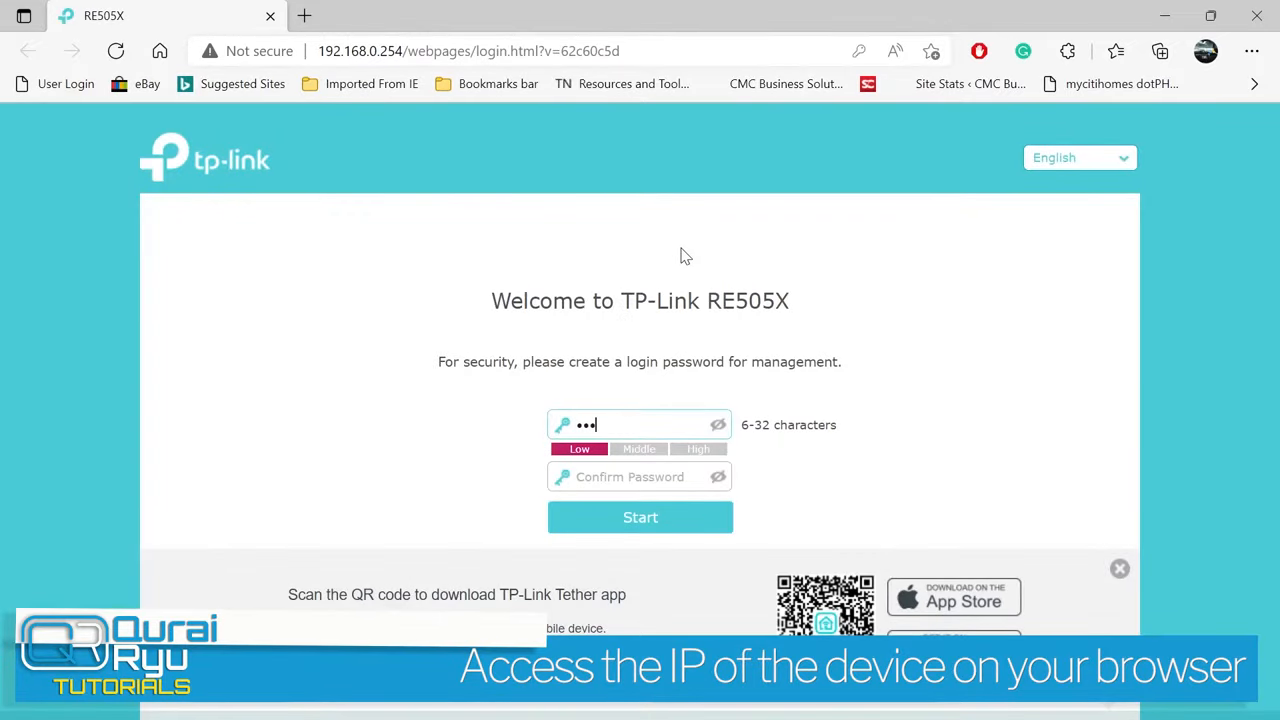
Step: Confirm the management password, verify it matches, and start Quick Setup
text(••)
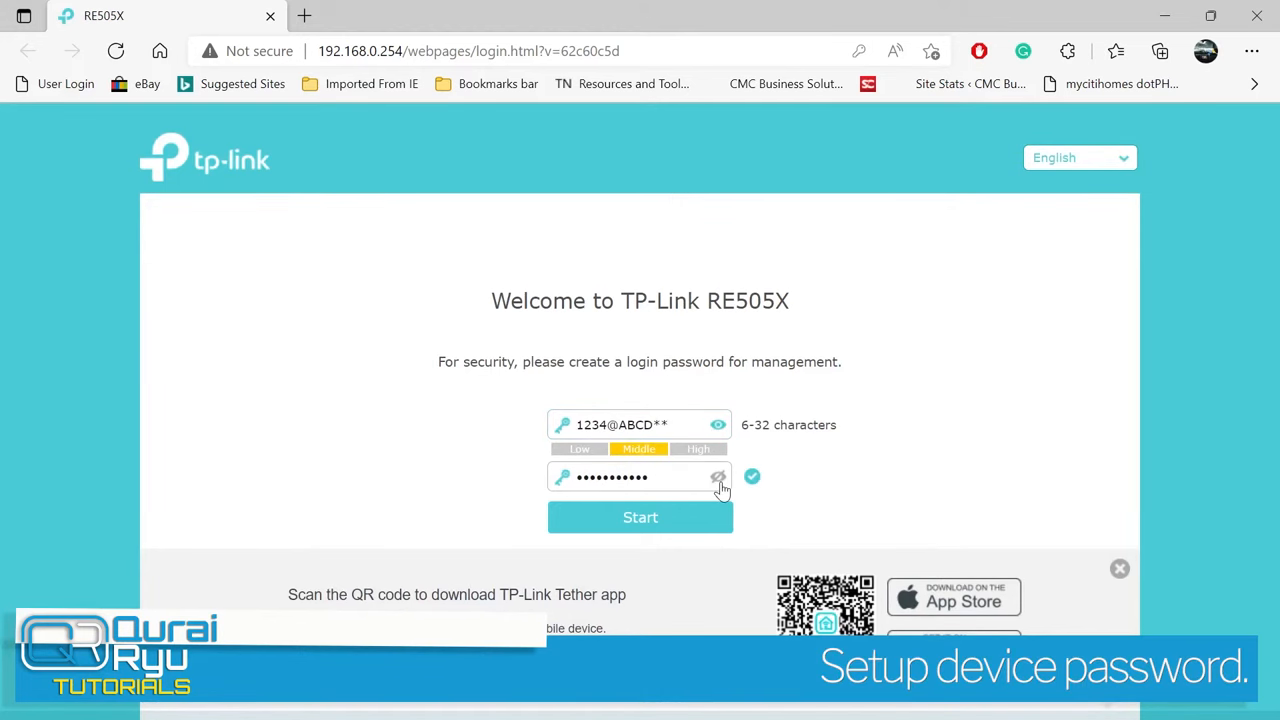
click(718, 476)
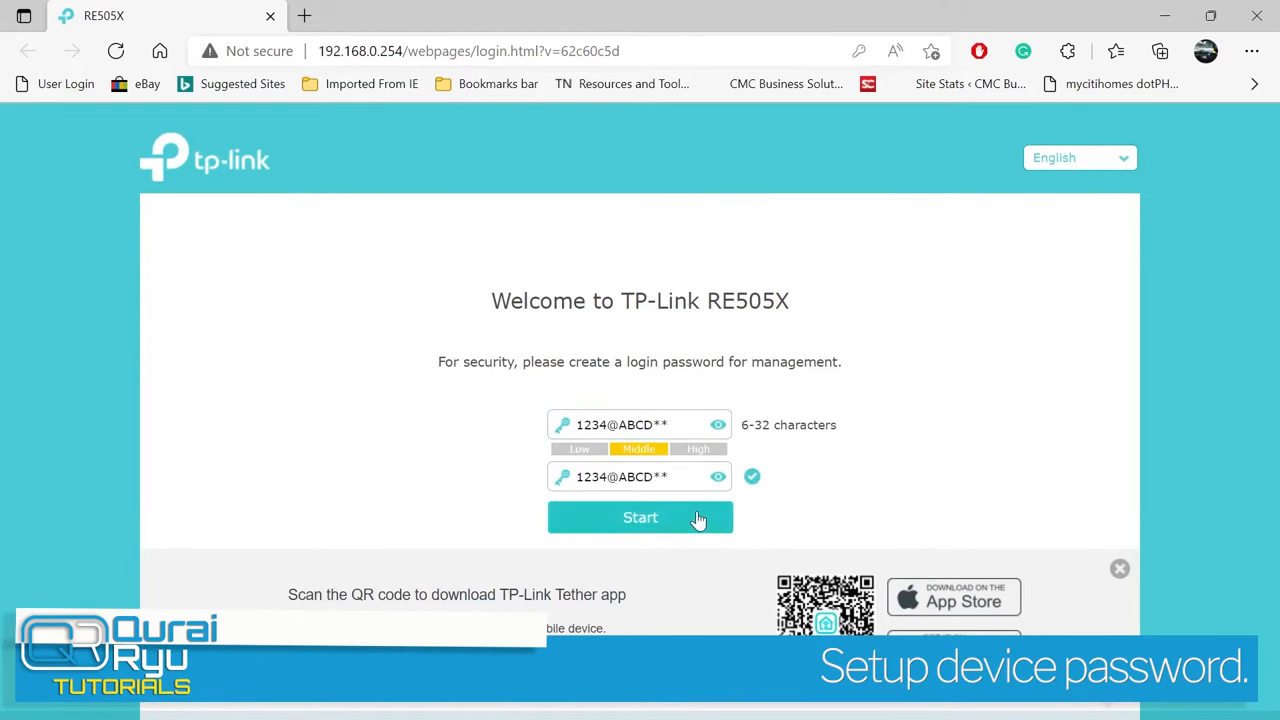
click(640, 516)
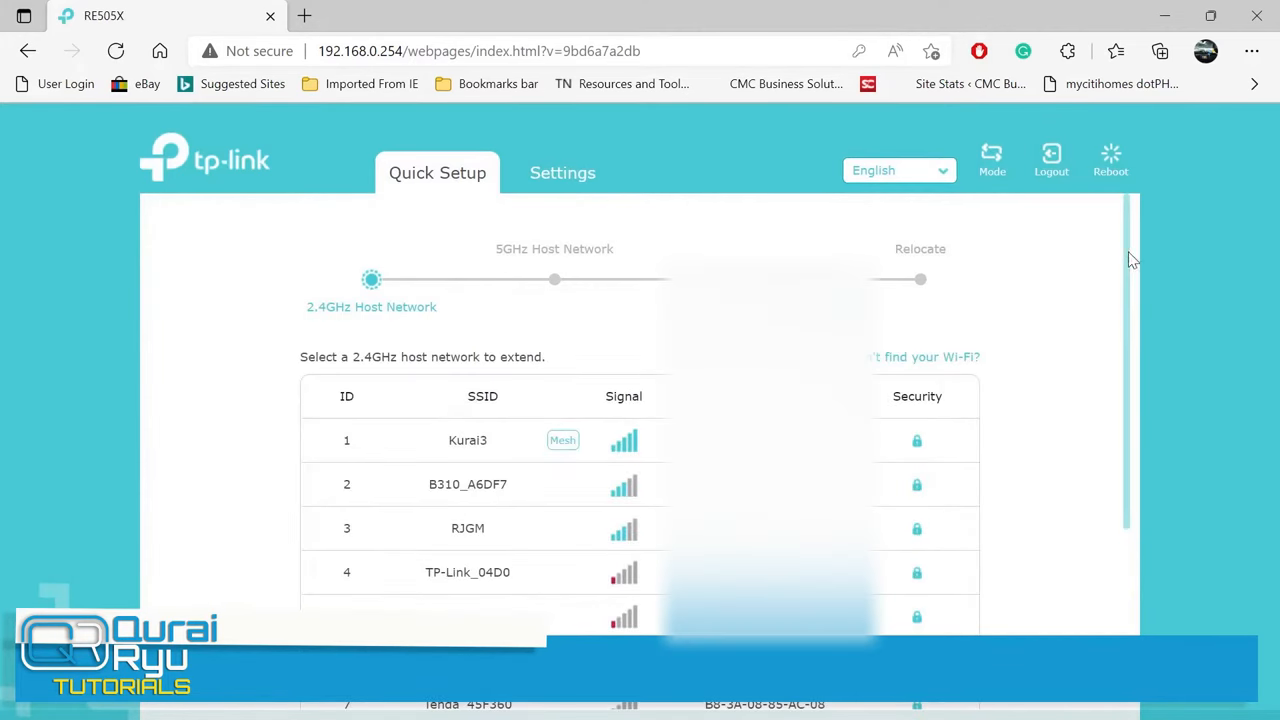
scroll(down, 3)
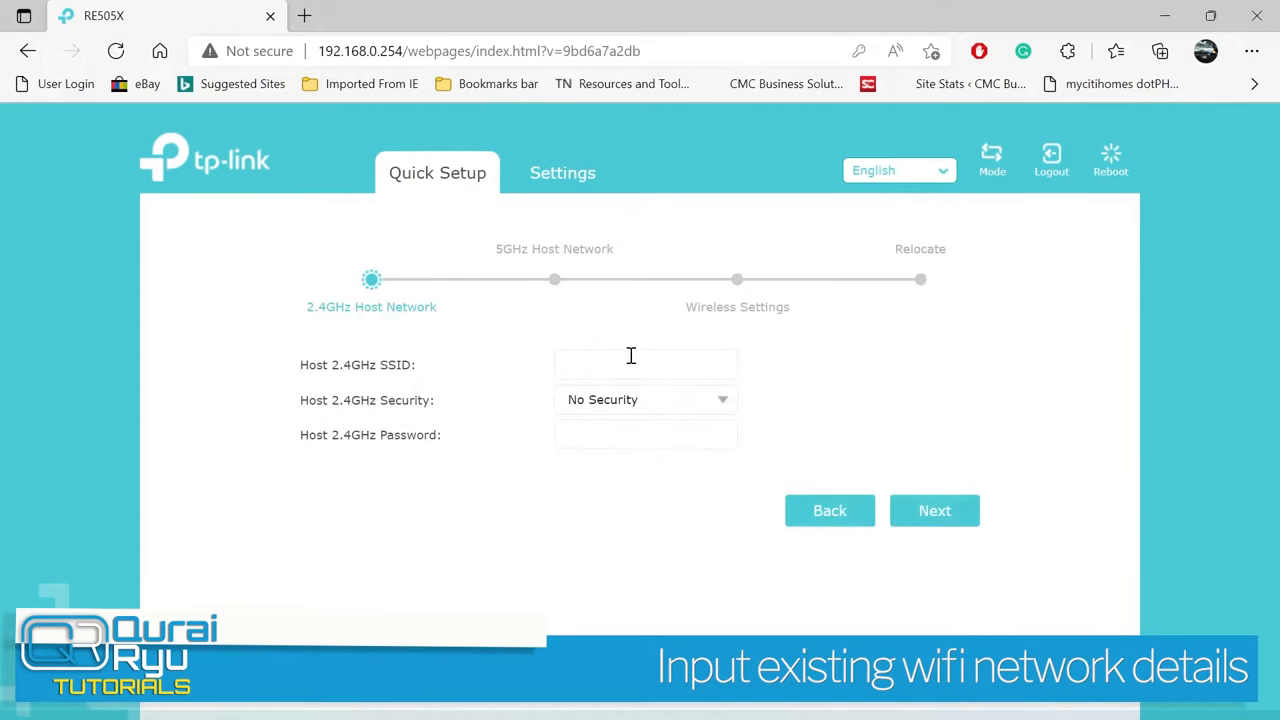
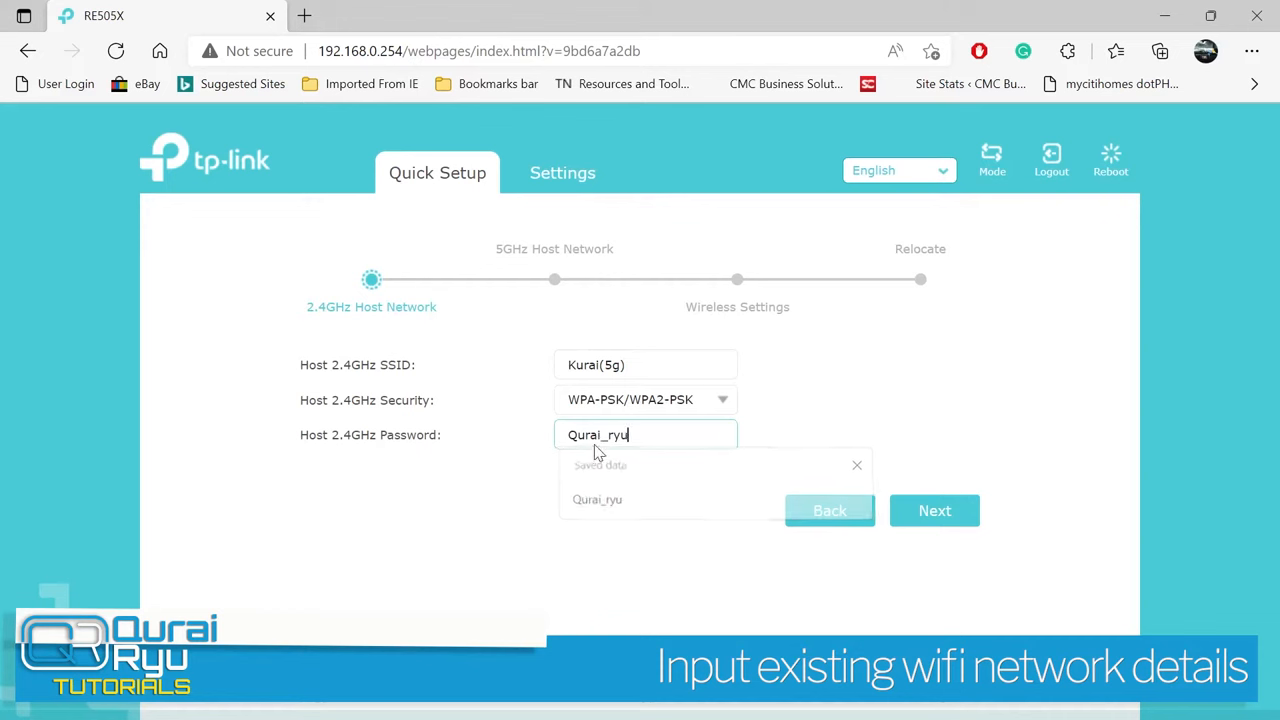
click(934, 510)
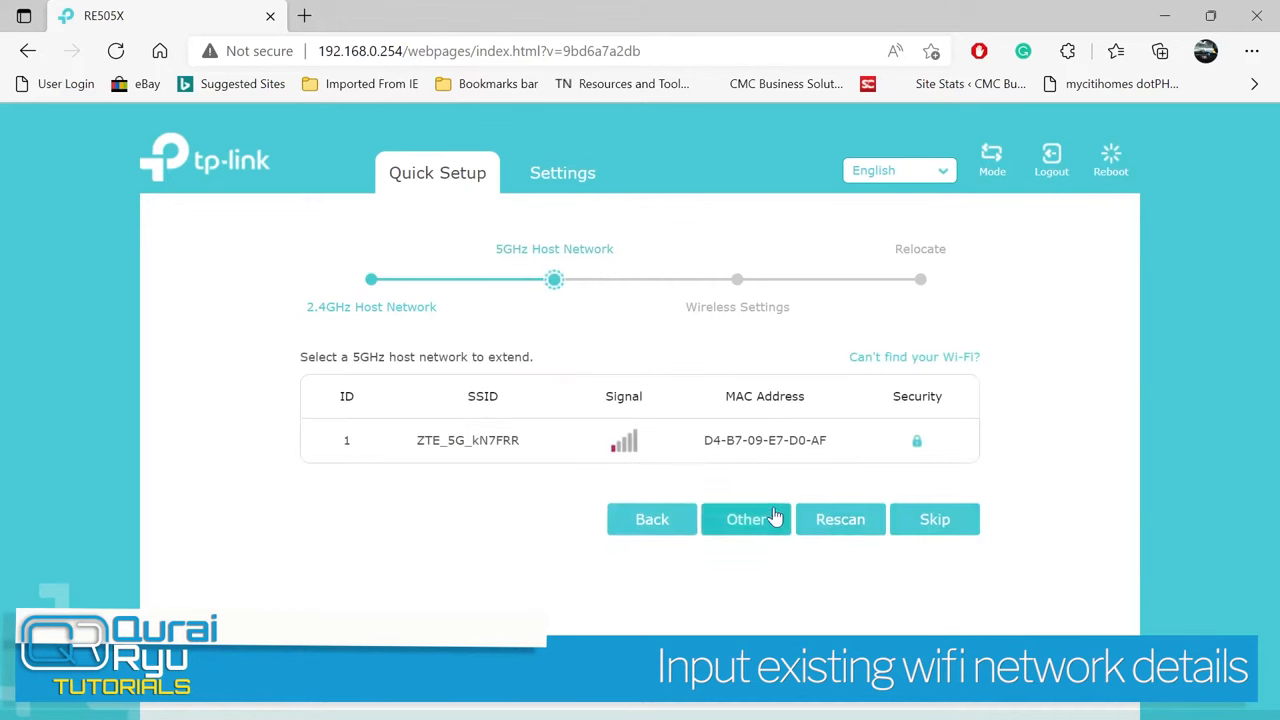
Step: Enter Kurai(5g) with WPA-PSK/WPA2-PSK as the 5GHz host and confirm both host settings
click(744, 520)
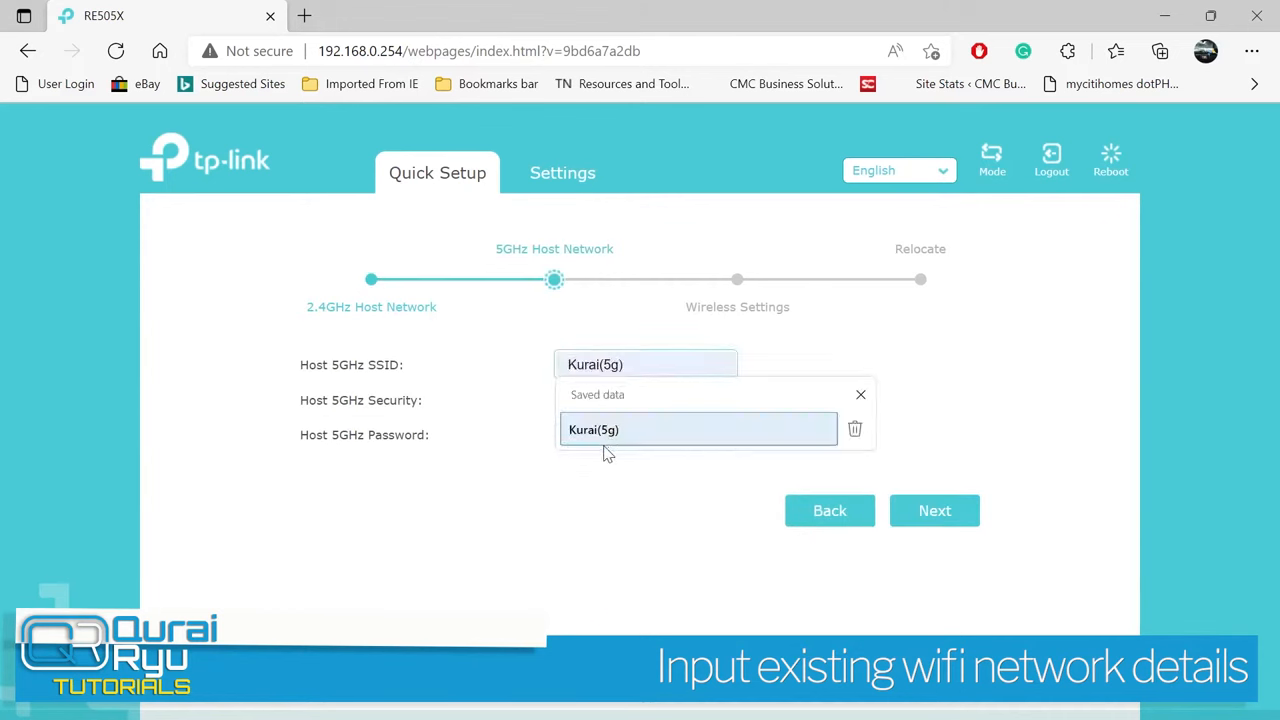
click(644, 400)
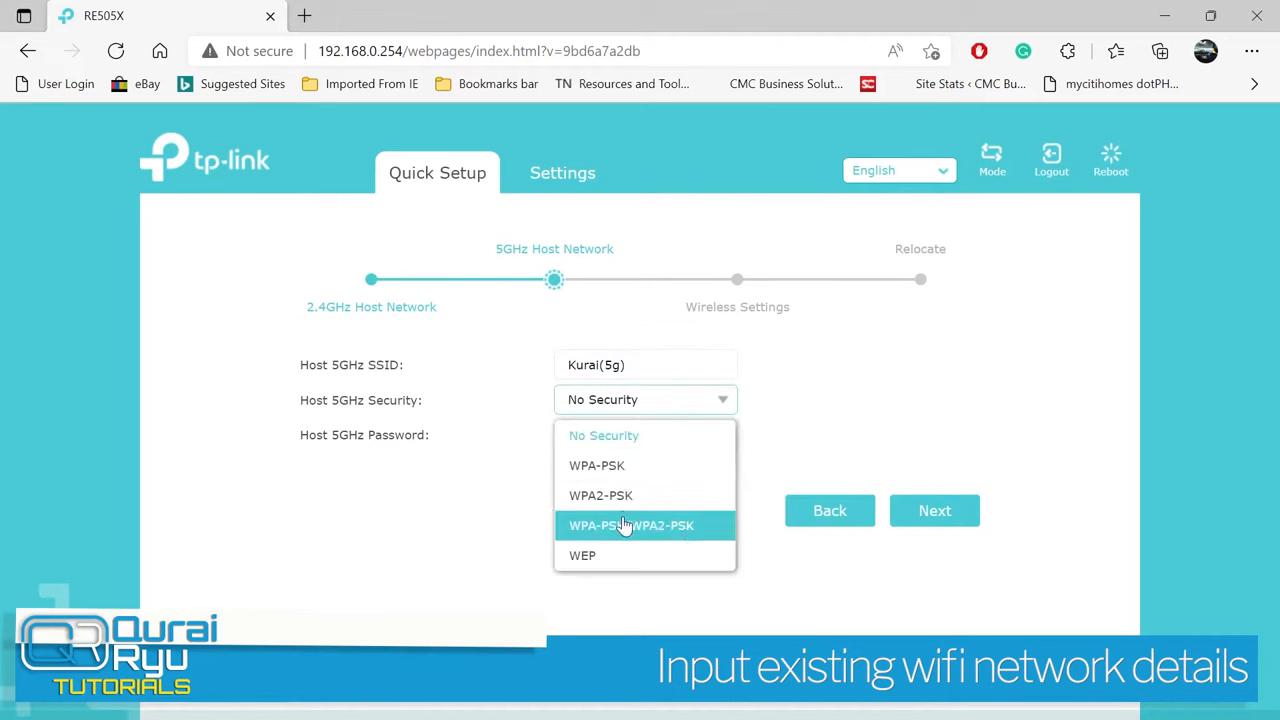
click(630, 524)
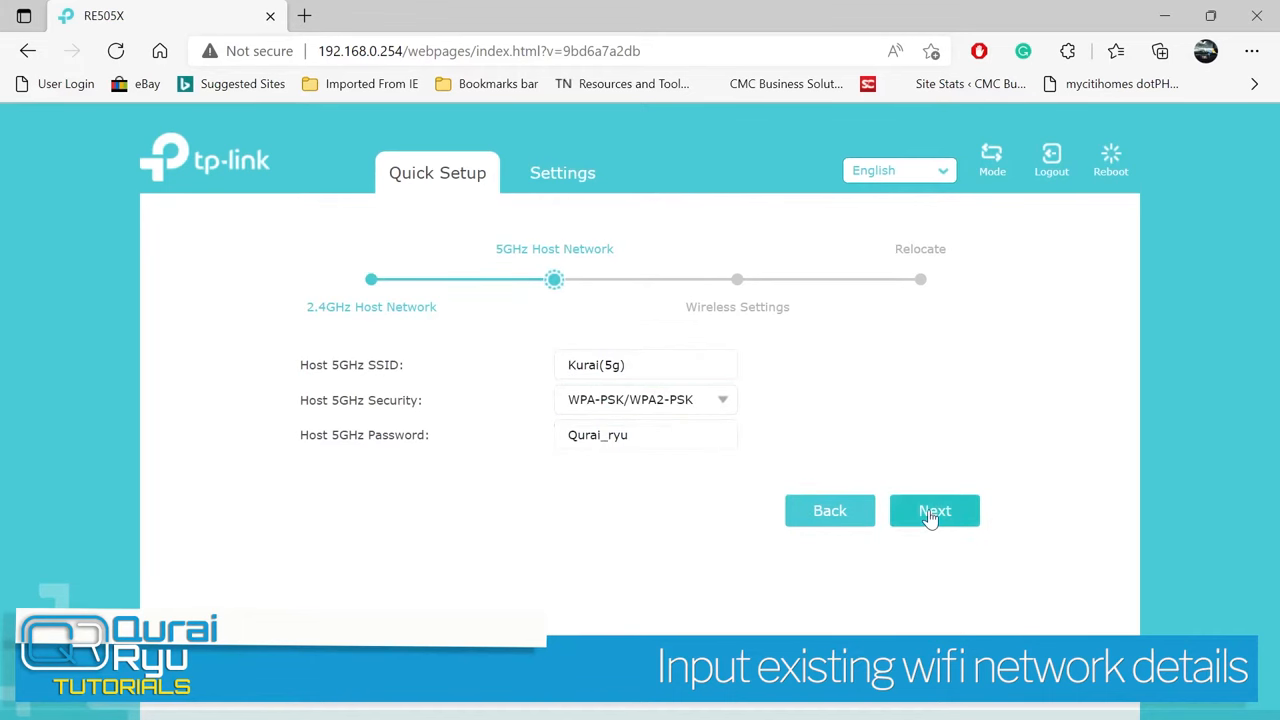
click(934, 512)
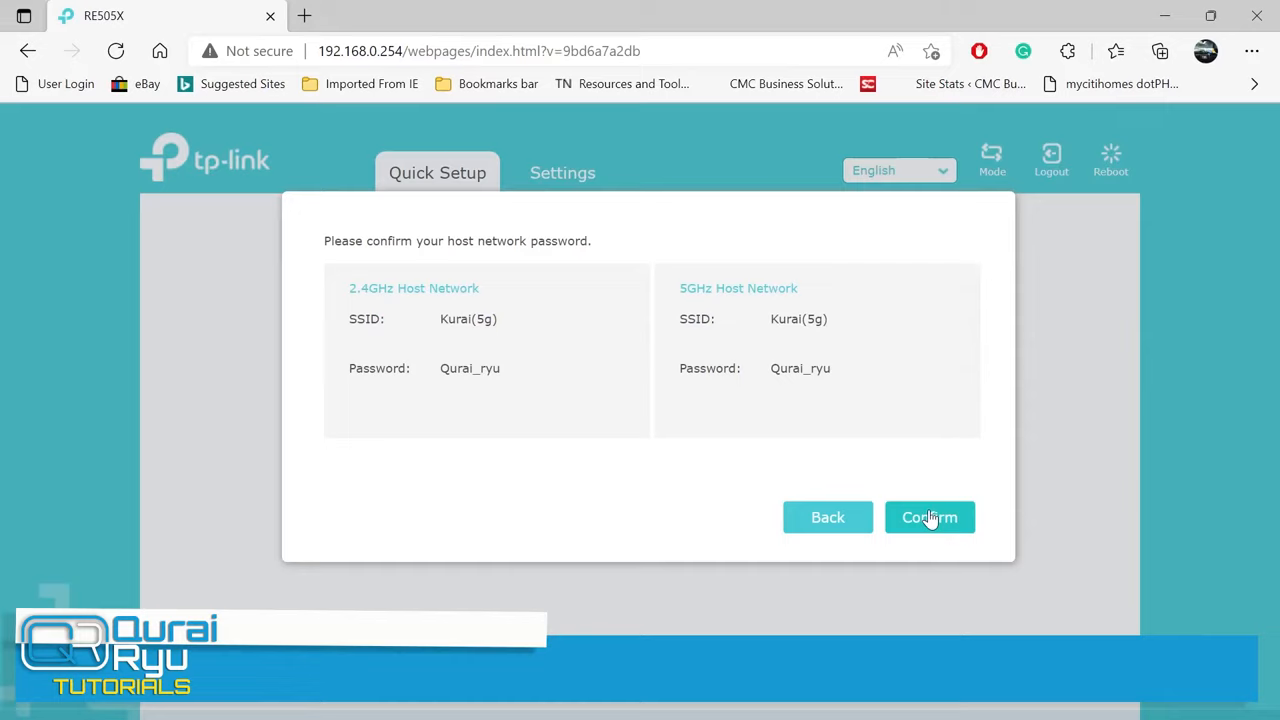
click(928, 516)
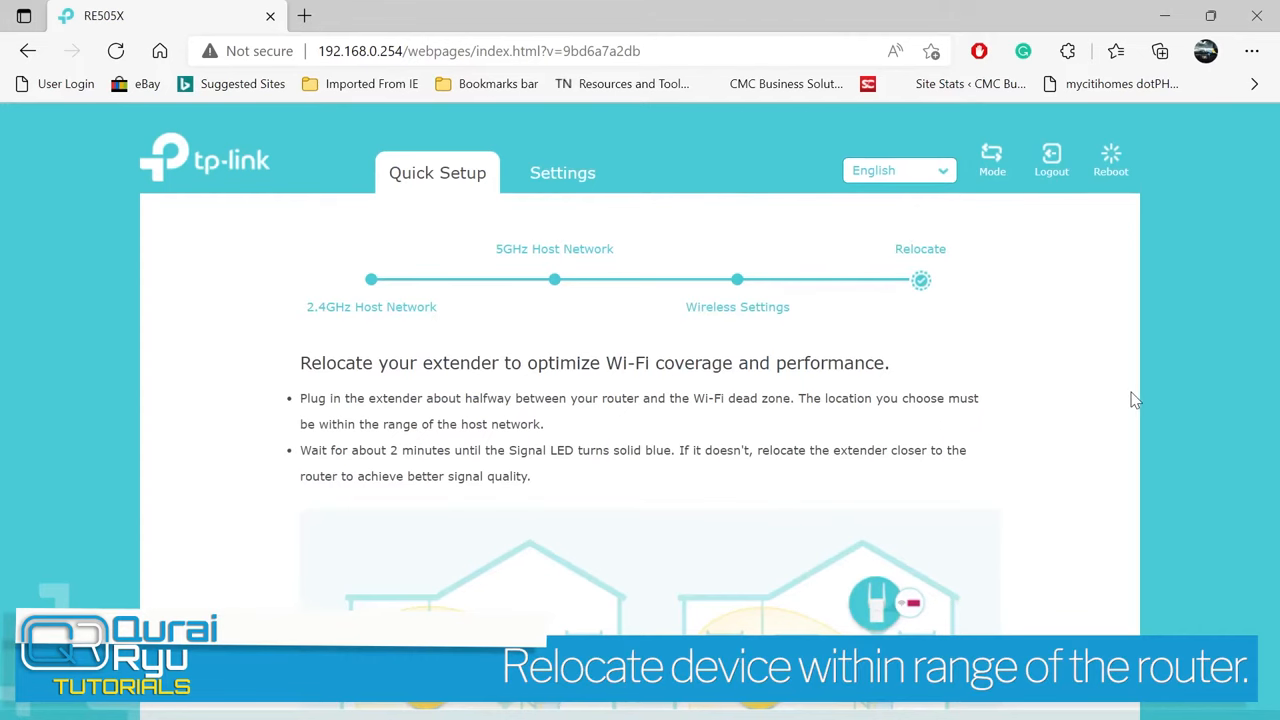
Step: Scroll through the Relocate page's extender placement guidance
scroll(down, 3)
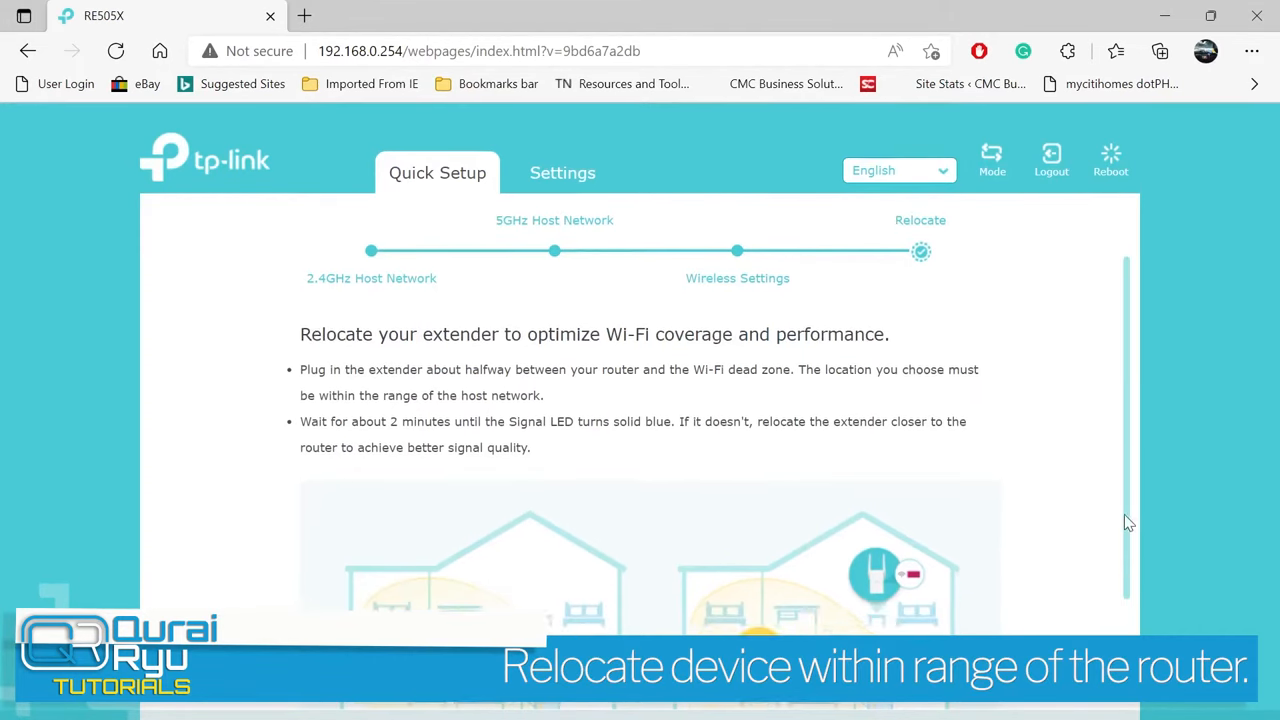
scroll(down, 3)
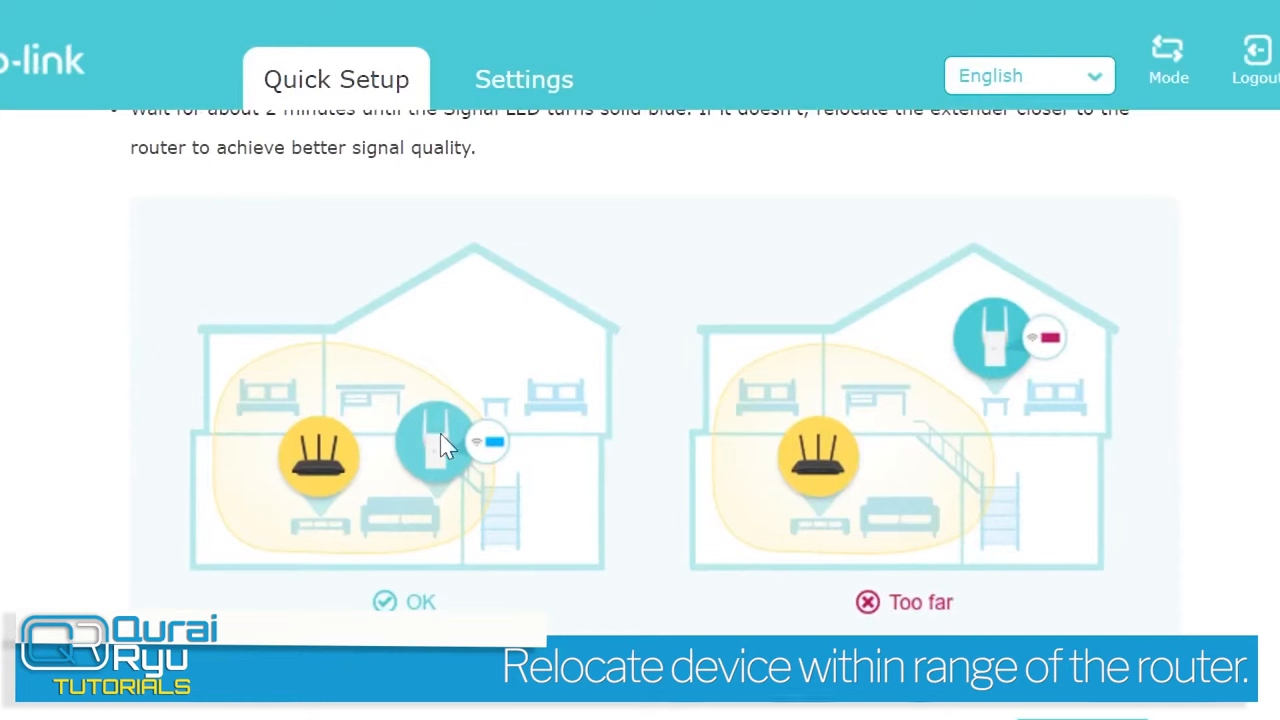
mouse_move(918, 374)
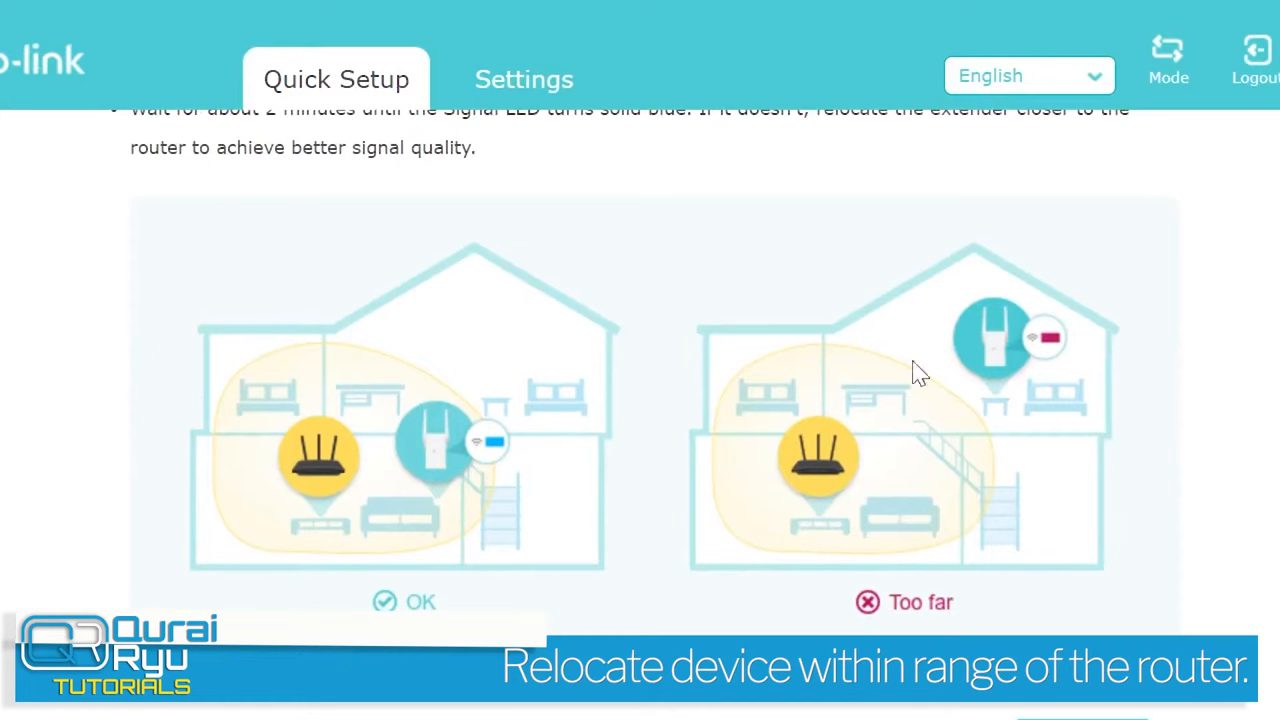
mouse_move(1044, 404)
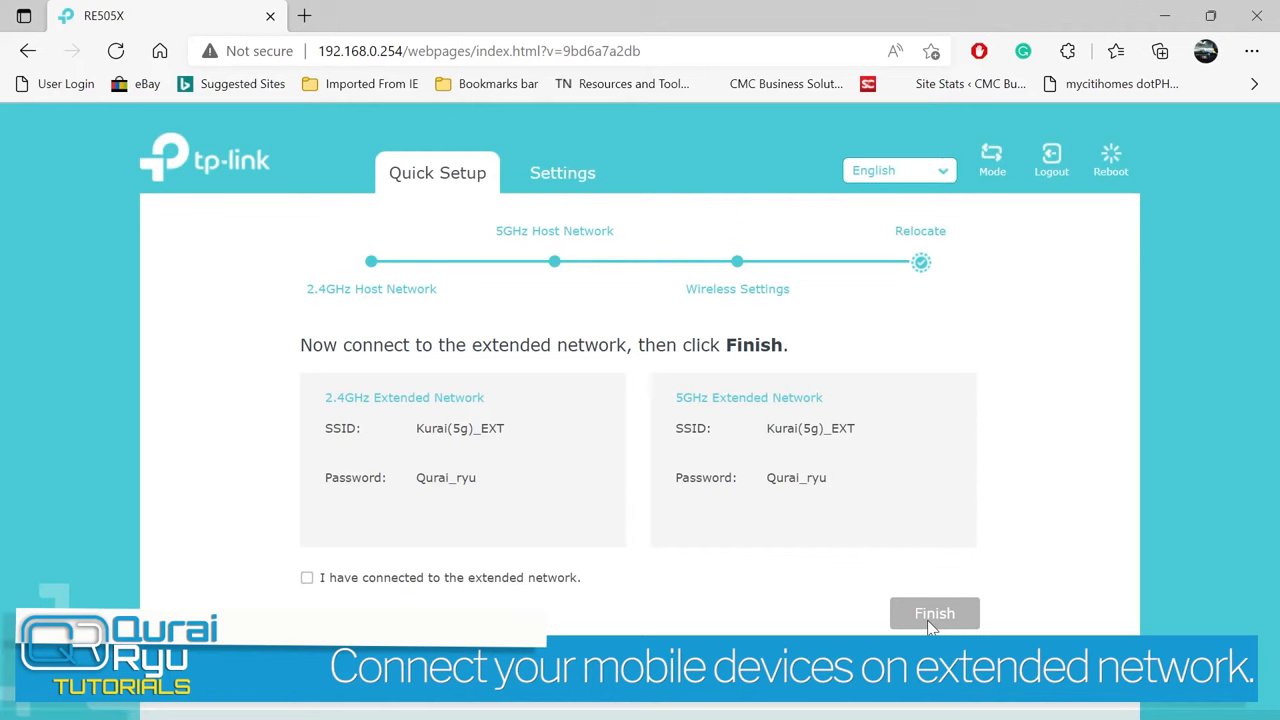
mouse_move(600, 590)
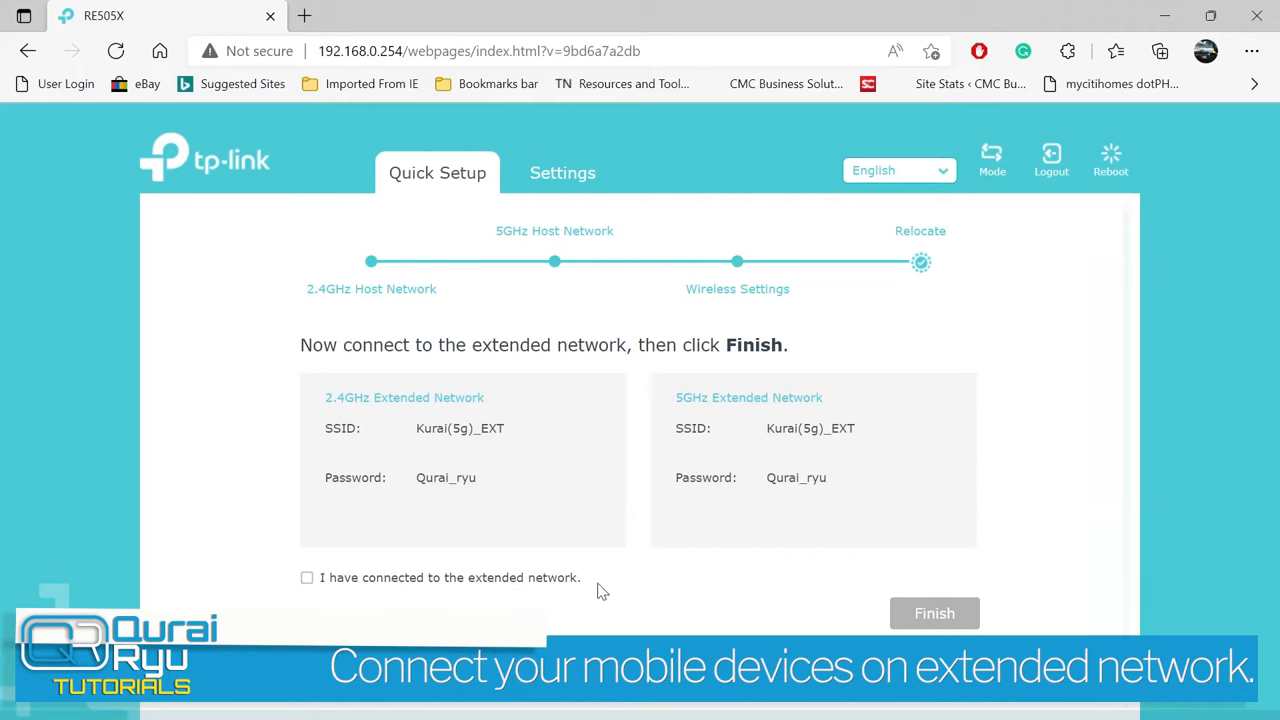
Step: Confirm connection to the Kurai(5g)_EXT network and finish Quick Setup
click(308, 576)
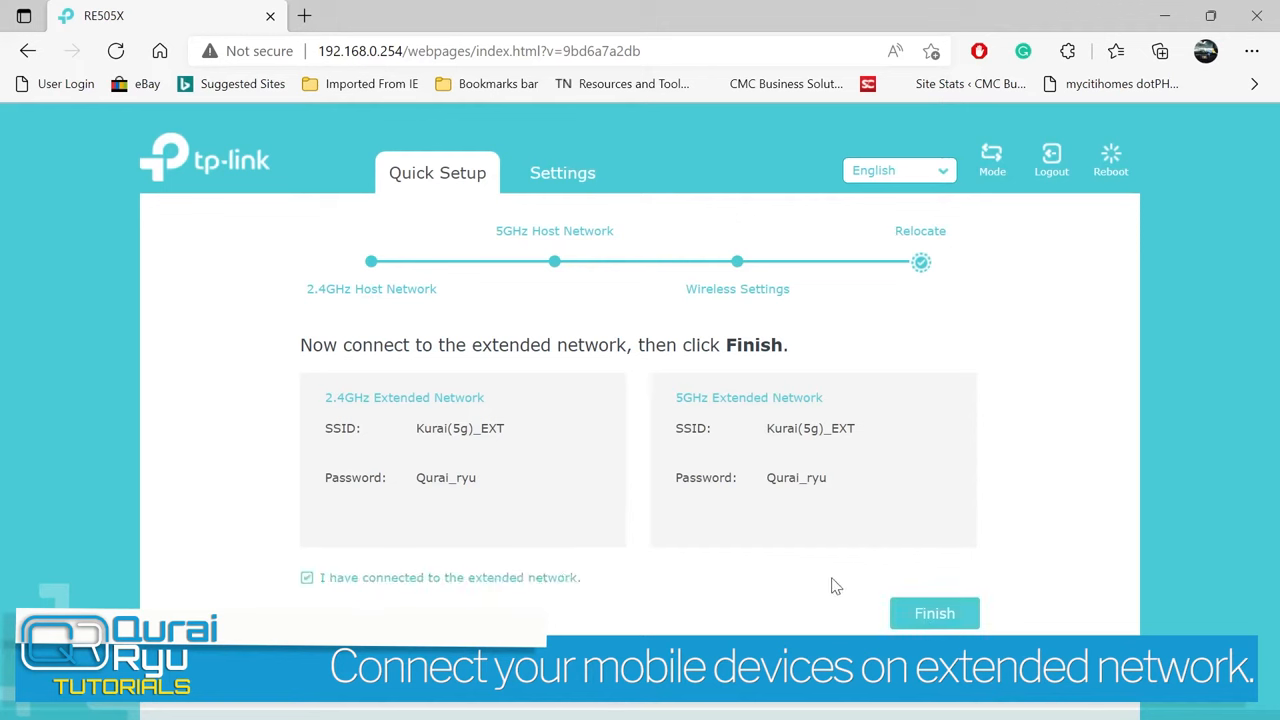
click(934, 612)
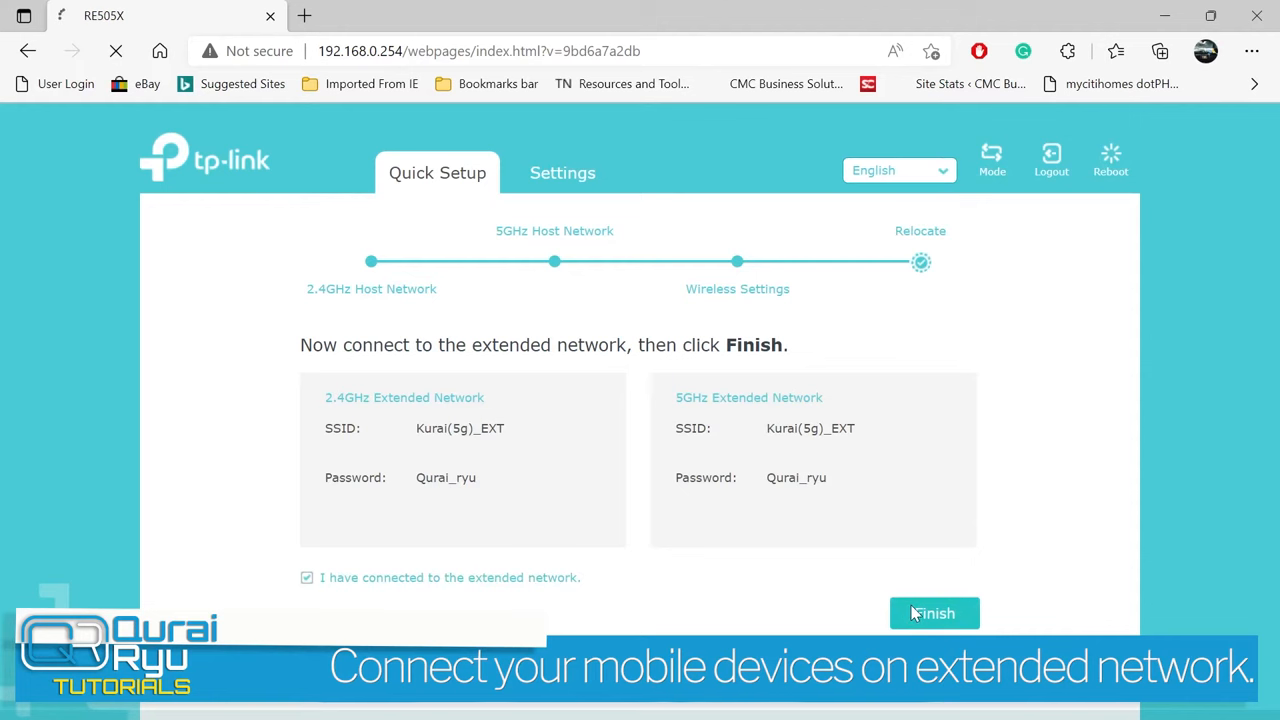
click(934, 612)
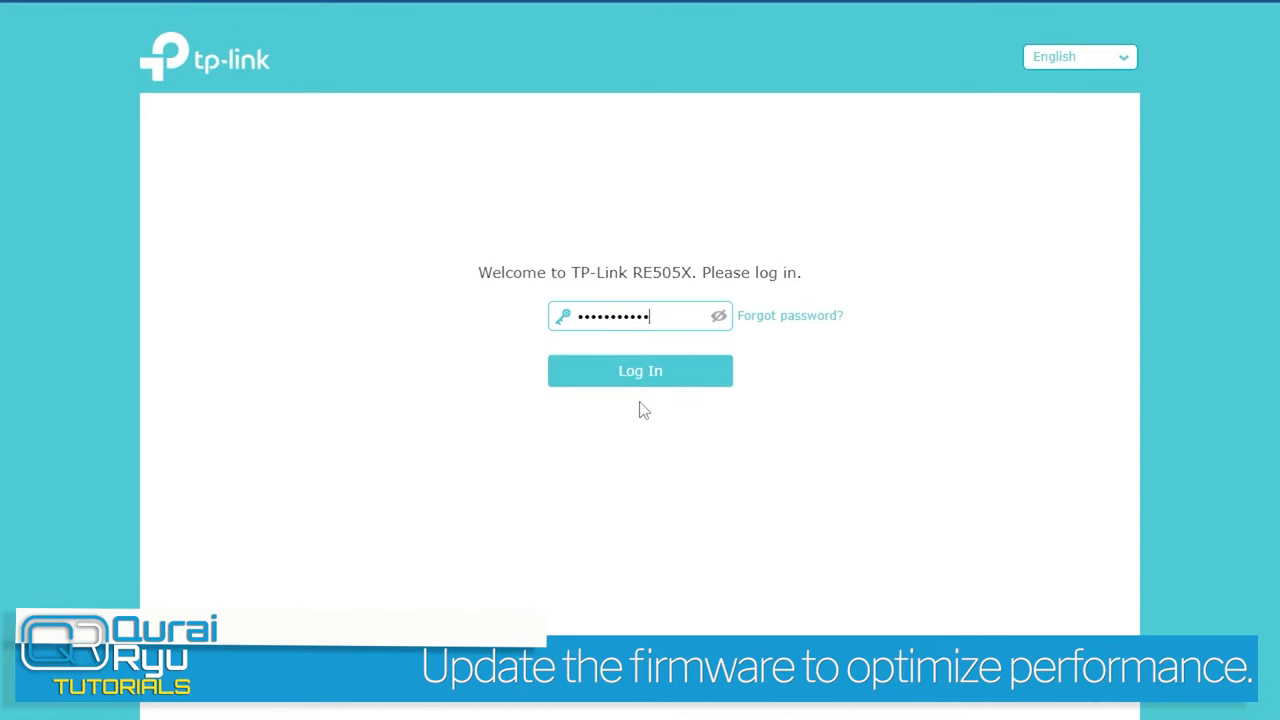
Step: Log in, postpone the cloud prompt, and go to System Tools > Firmware Upgrade
click(640, 370)
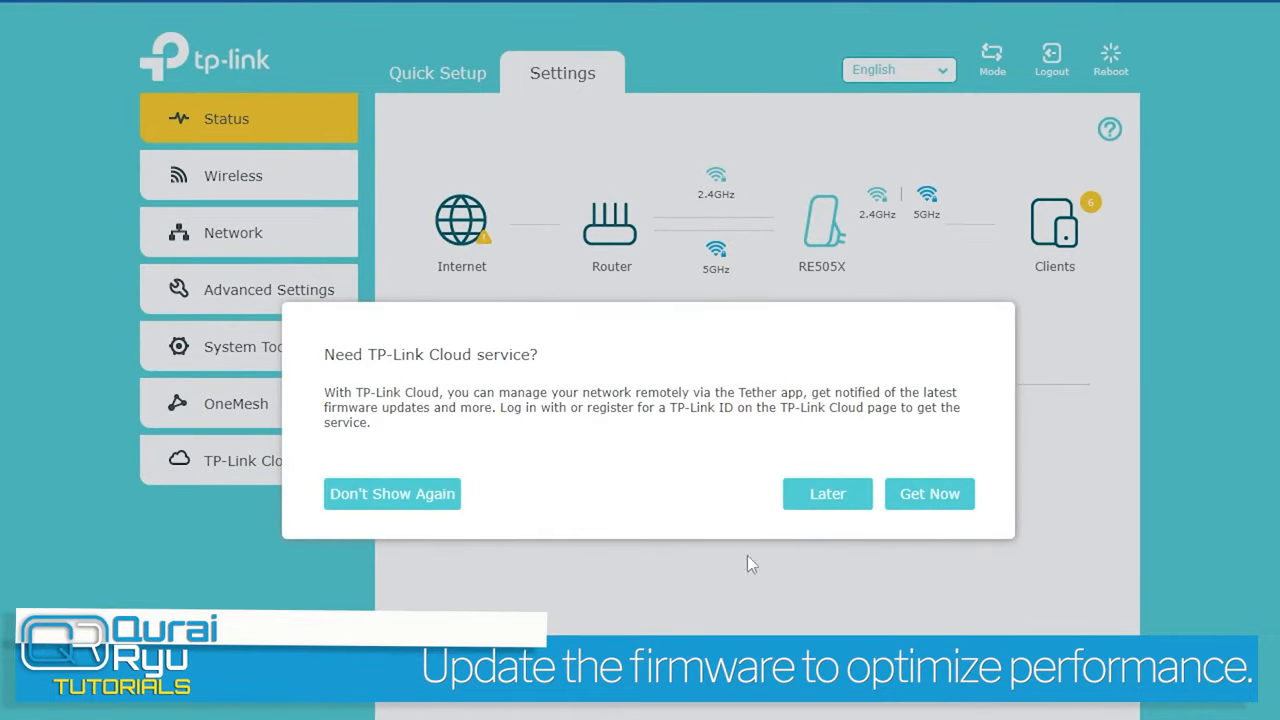
click(828, 492)
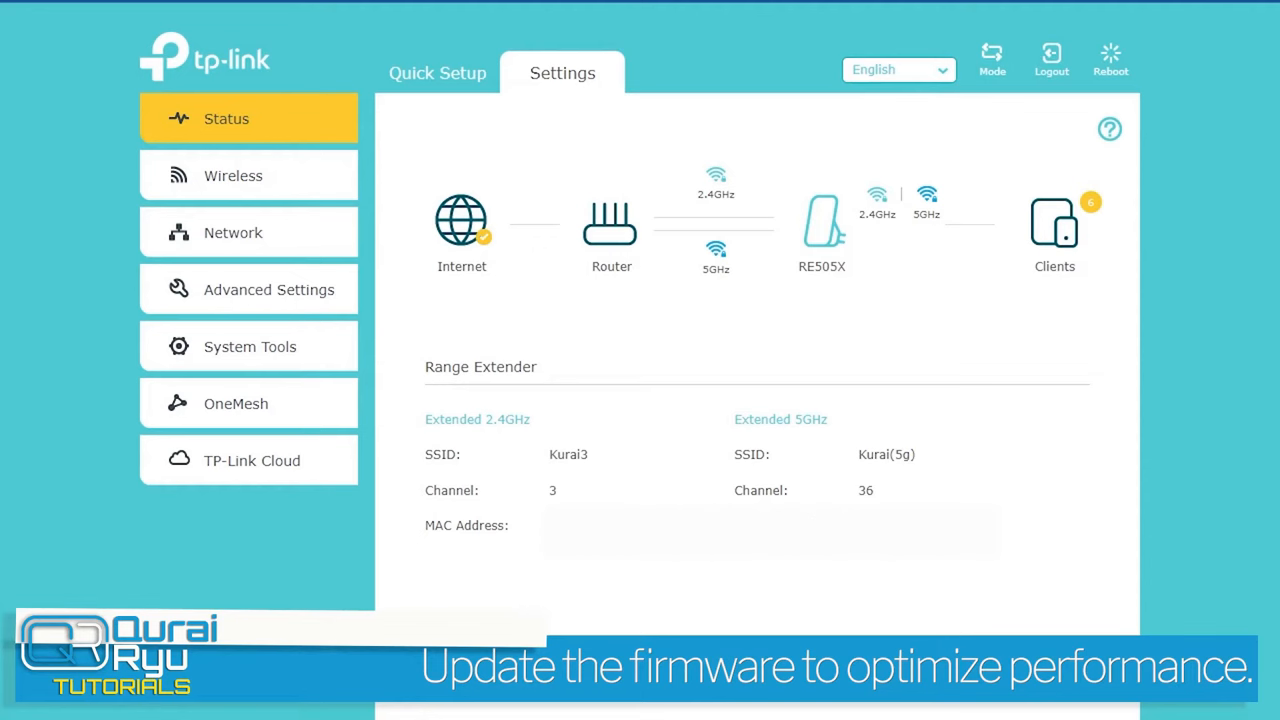
click(250, 346)
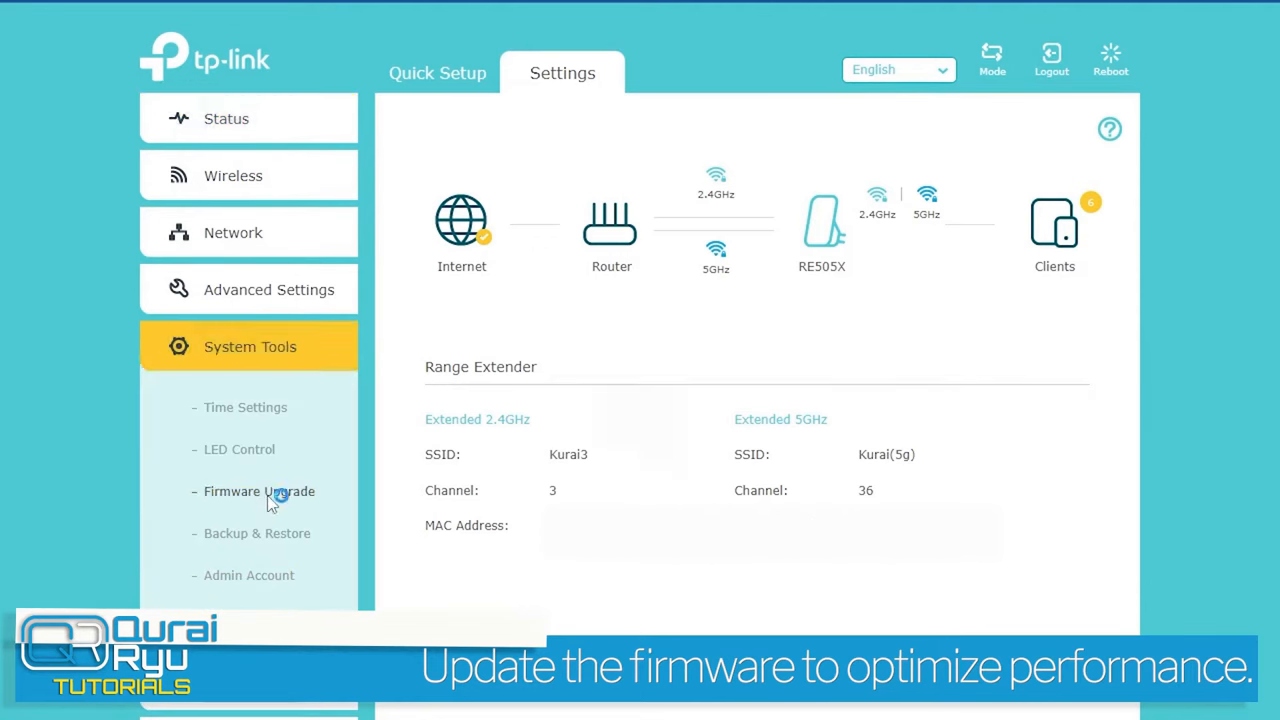
click(260, 492)
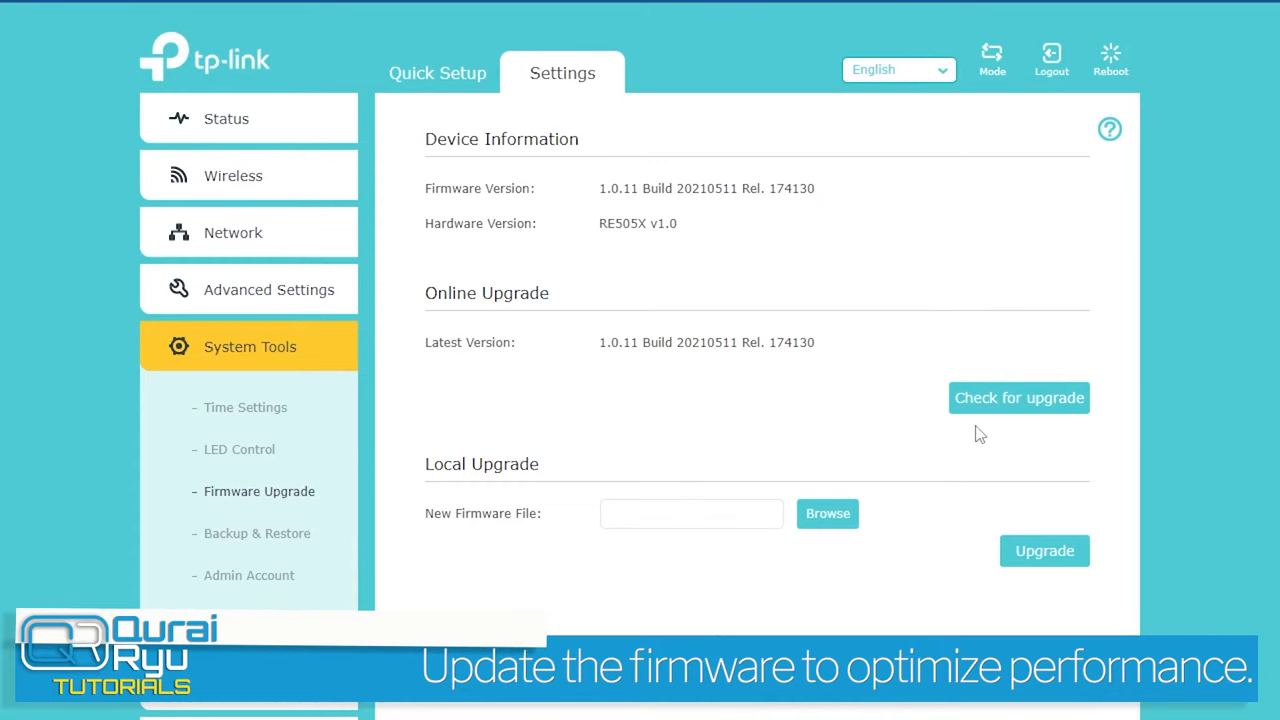
Step: Check for new firmware and confirm upgrading the extender to build 1.0.12
click(1018, 396)
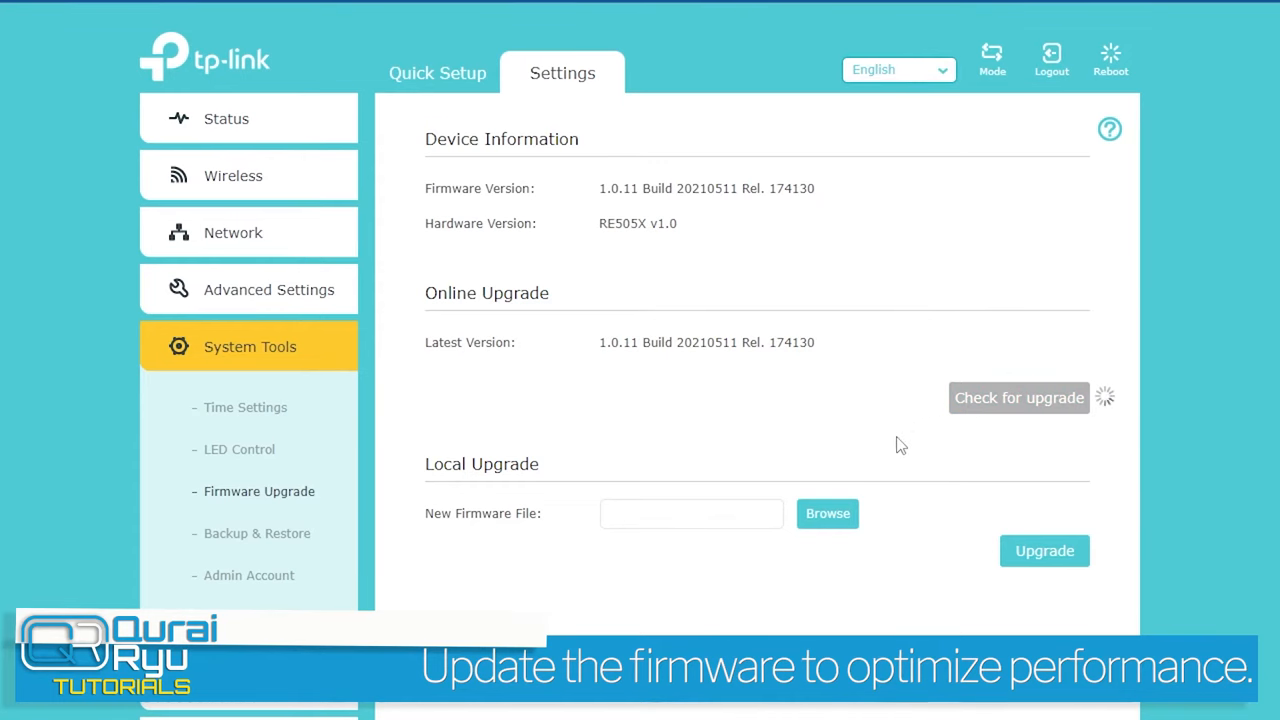
click(1020, 396)
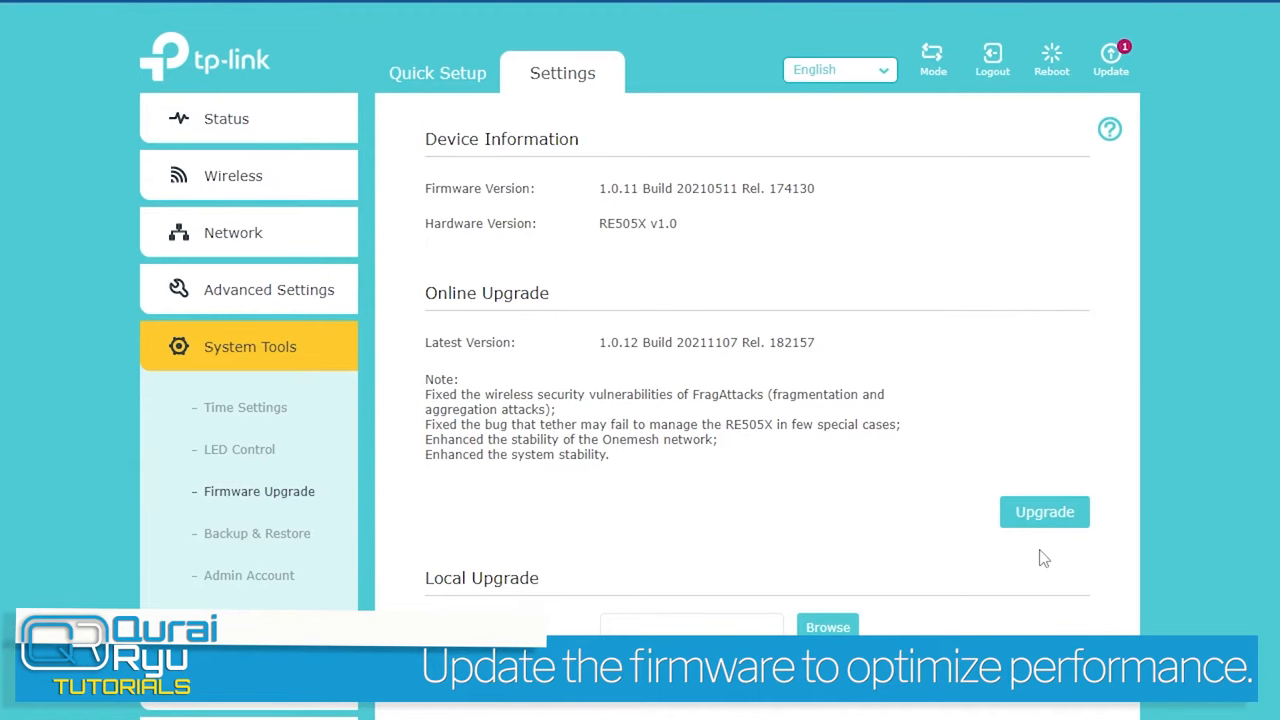
click(1044, 512)
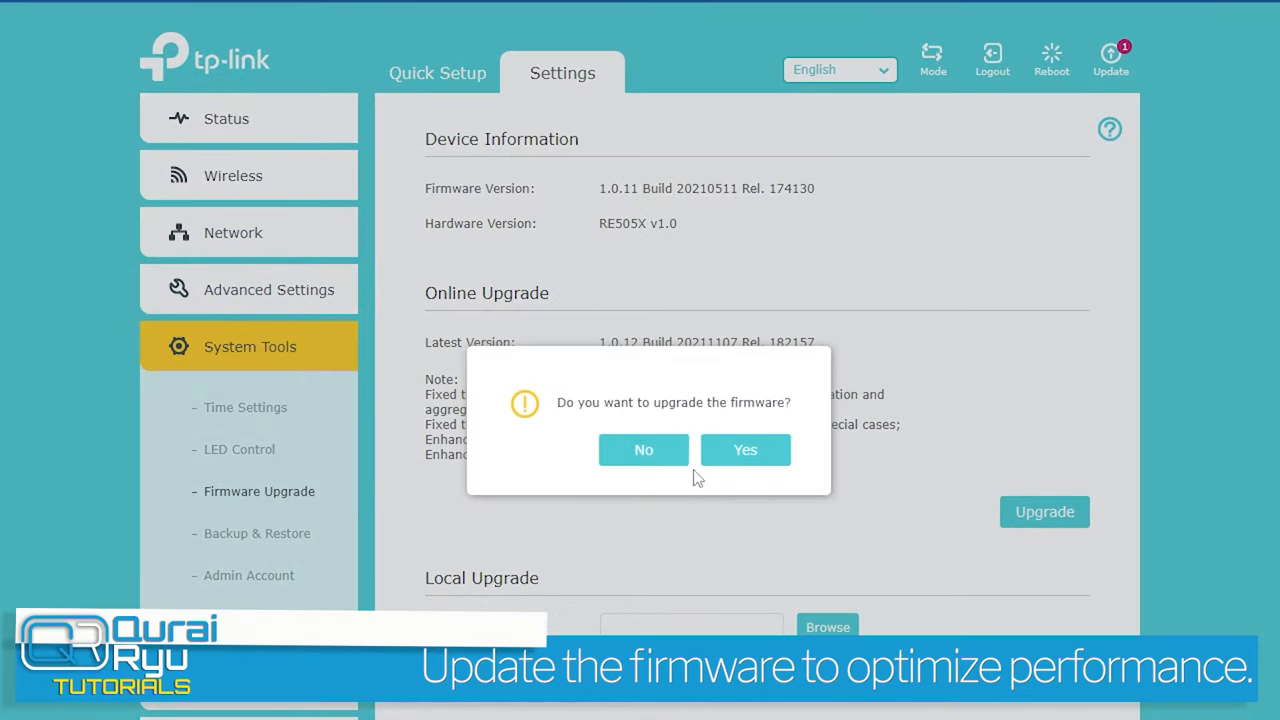
click(744, 448)
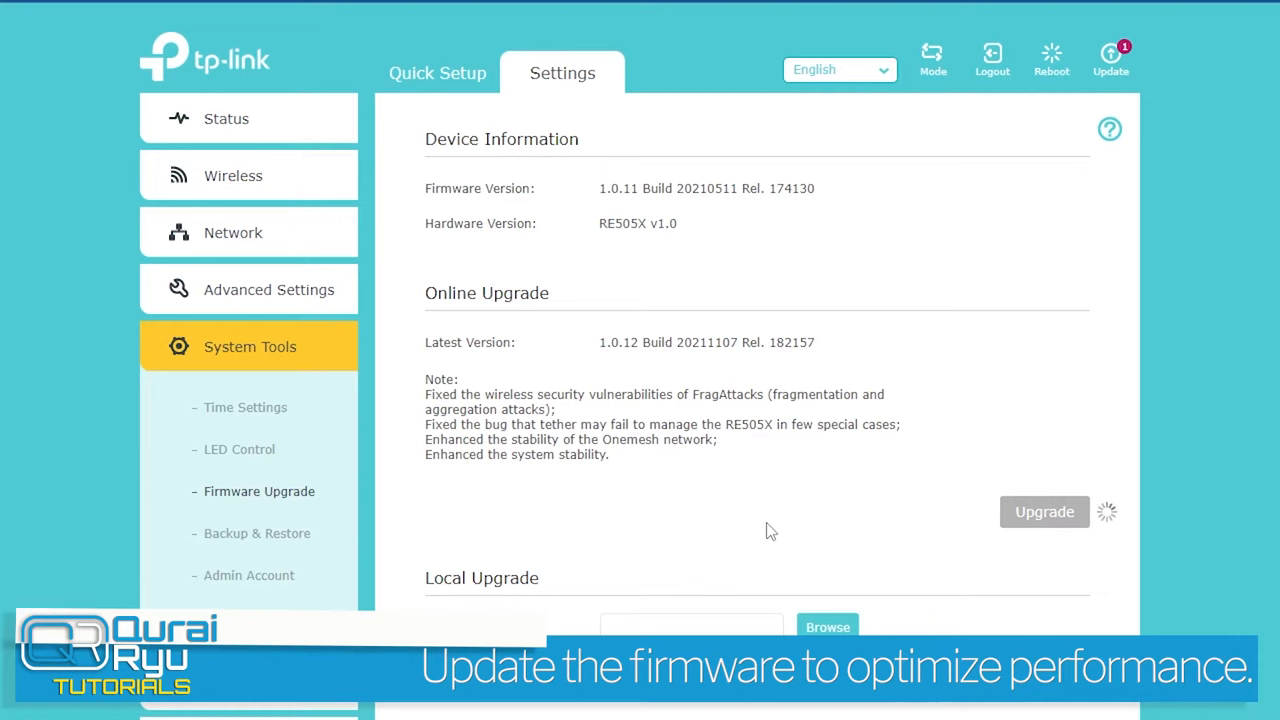
click(1044, 512)
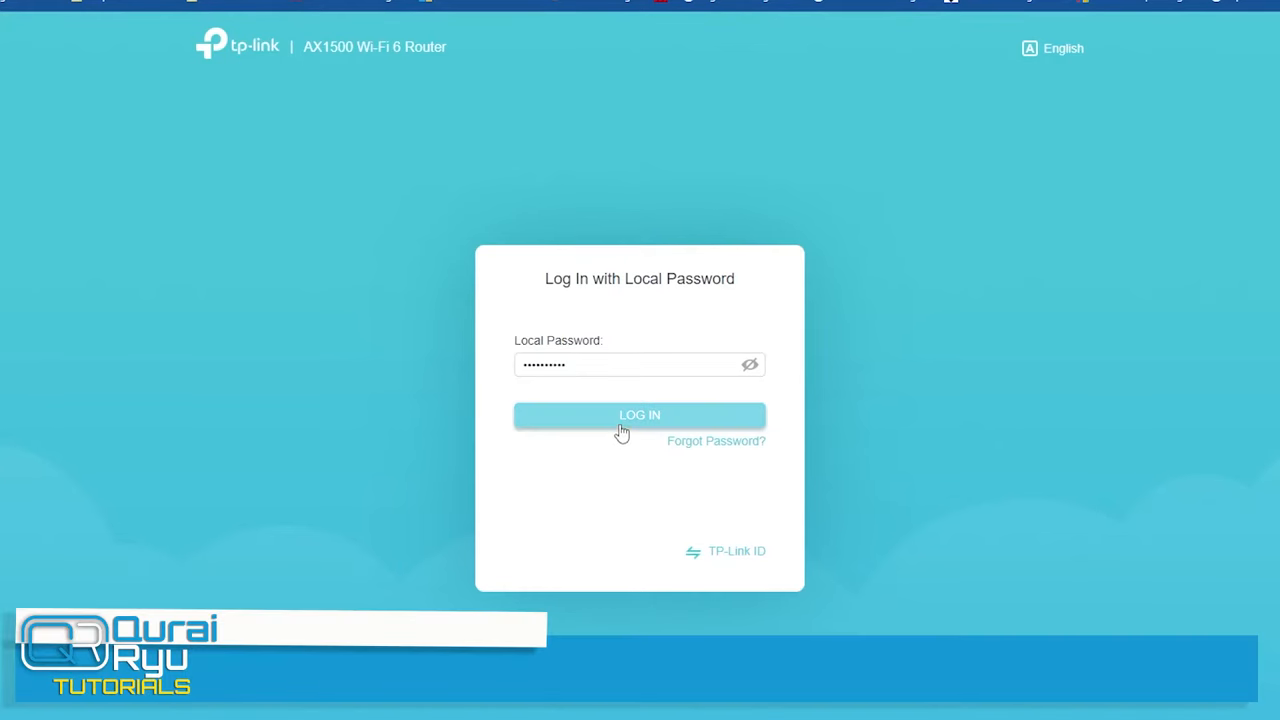
Step: Log in to the AX1500 router and add the RE505X to its OneMesh network
click(640, 414)
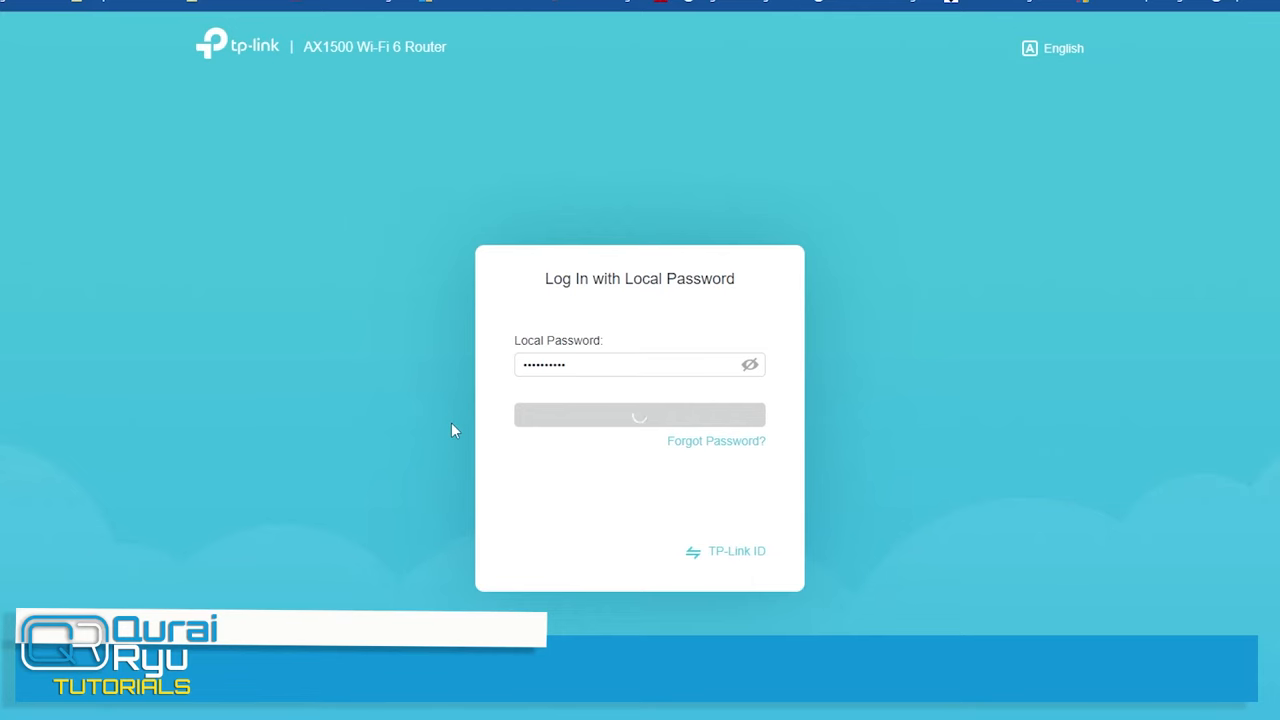
click(640, 414)
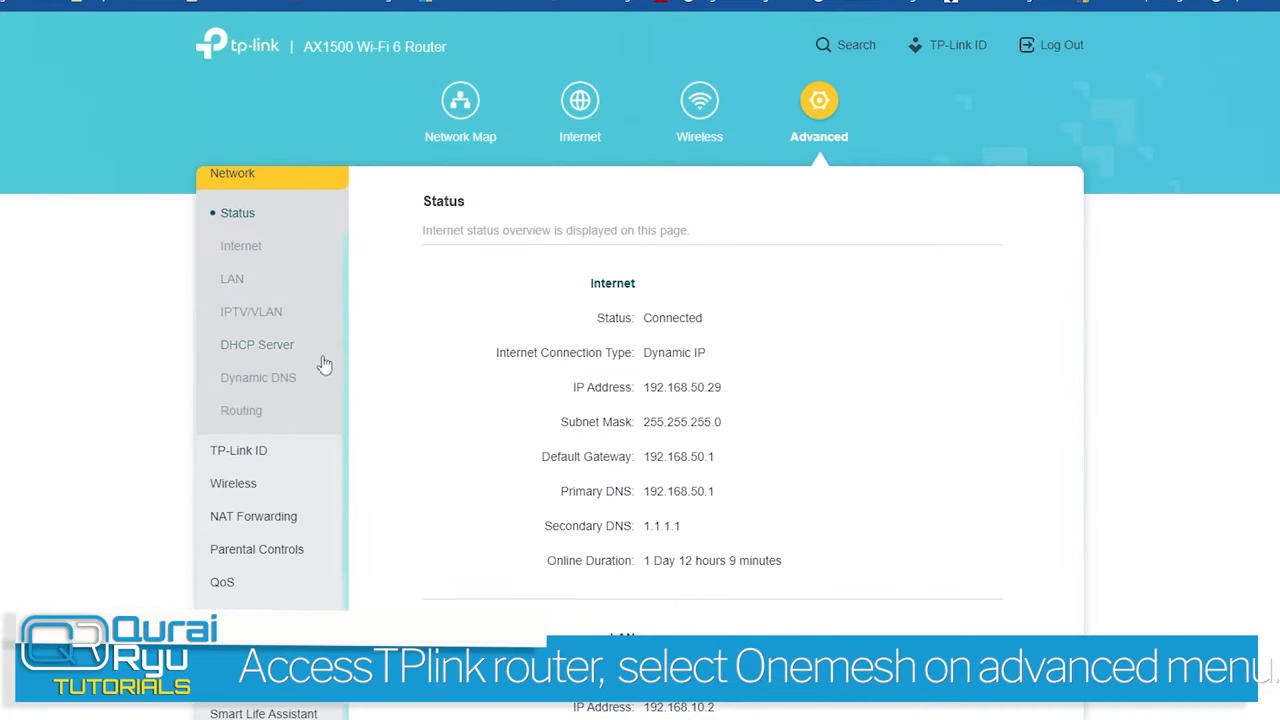
click(236, 576)
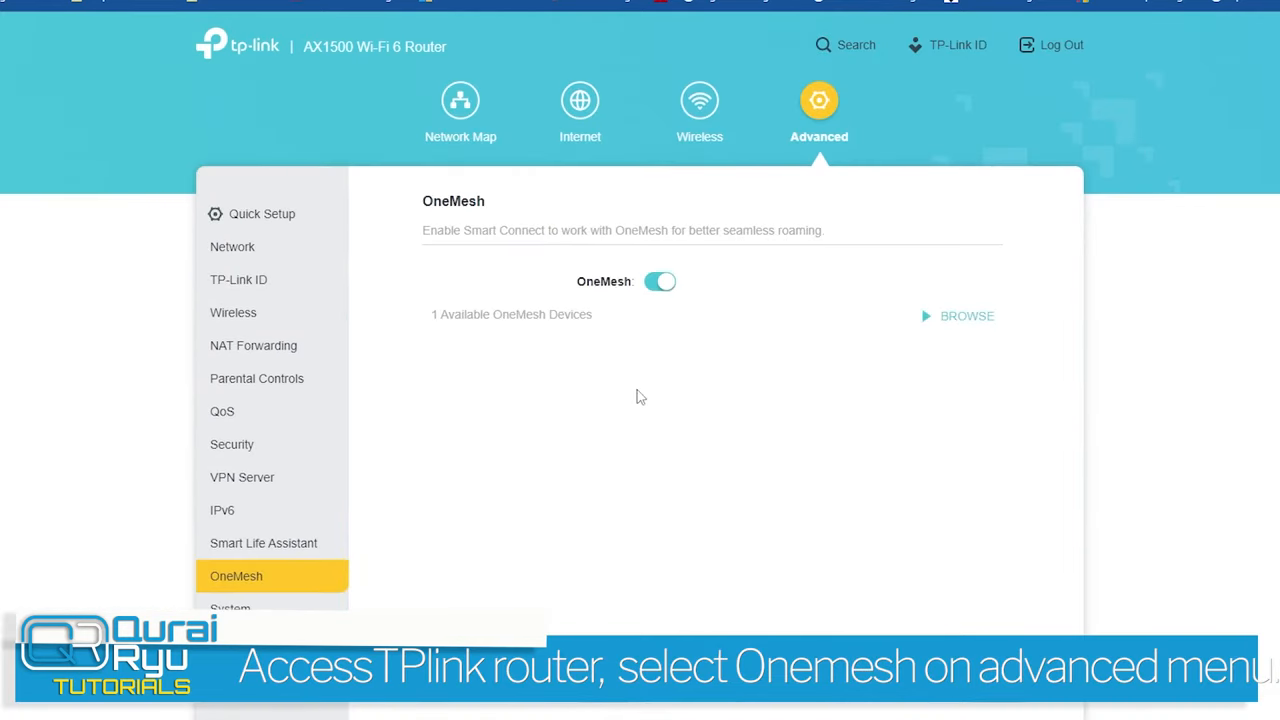
click(966, 316)
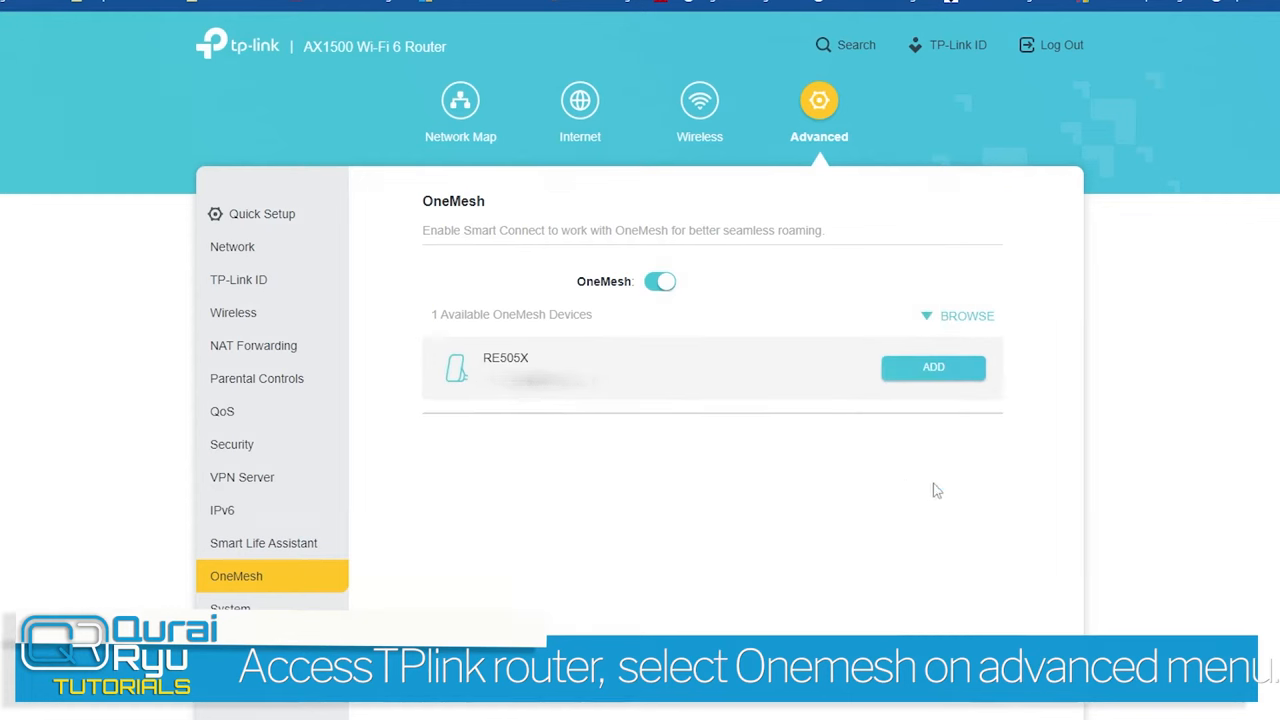
mouse_move(932, 368)
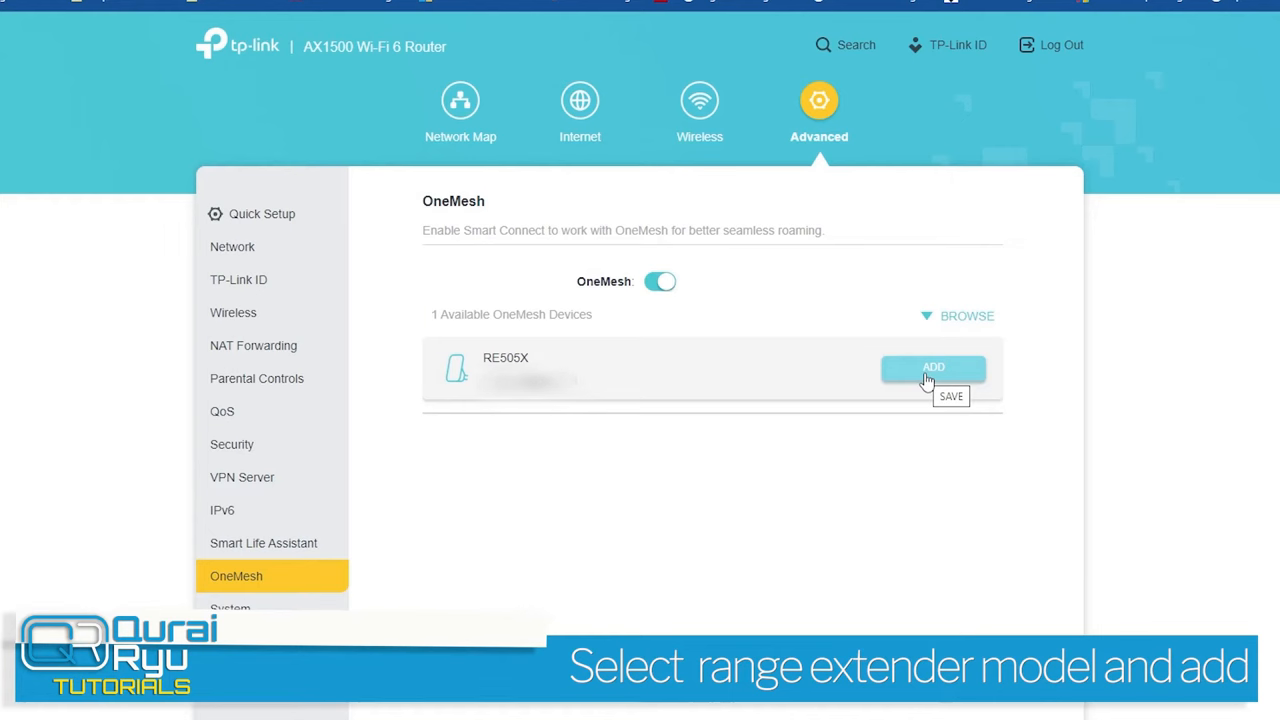
click(932, 368)
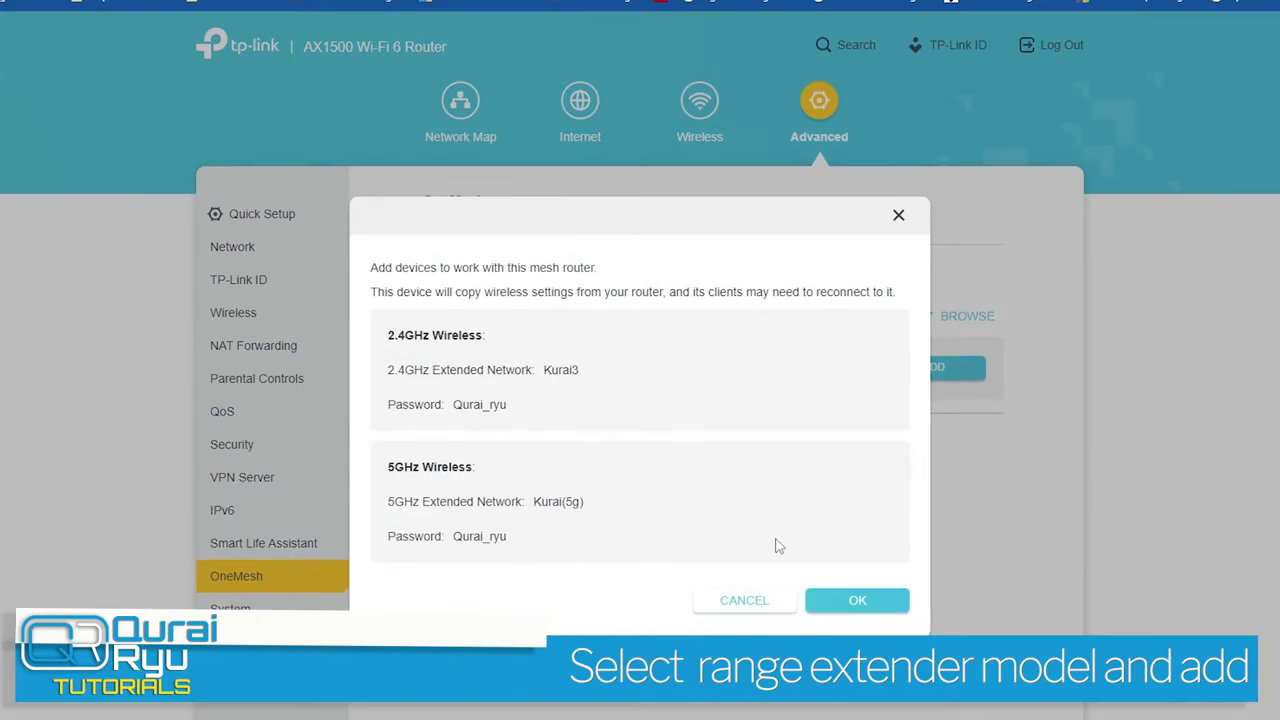
mouse_move(672, 476)
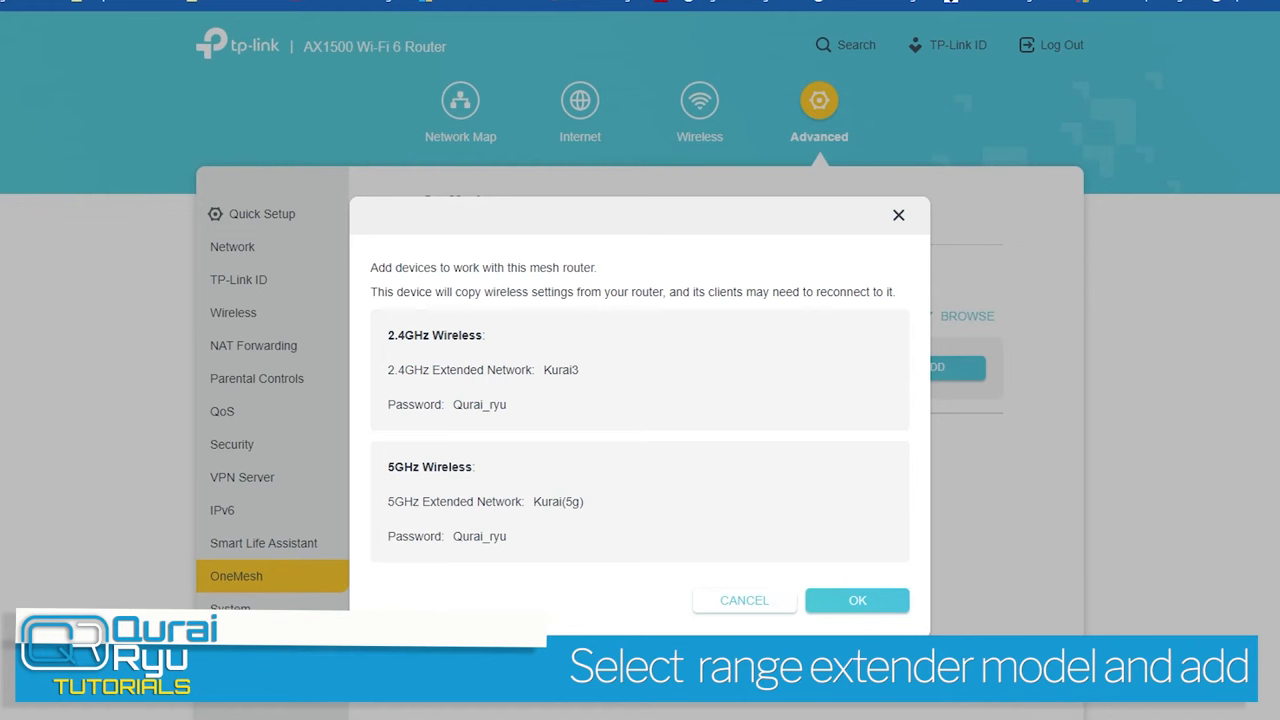
click(856, 600)
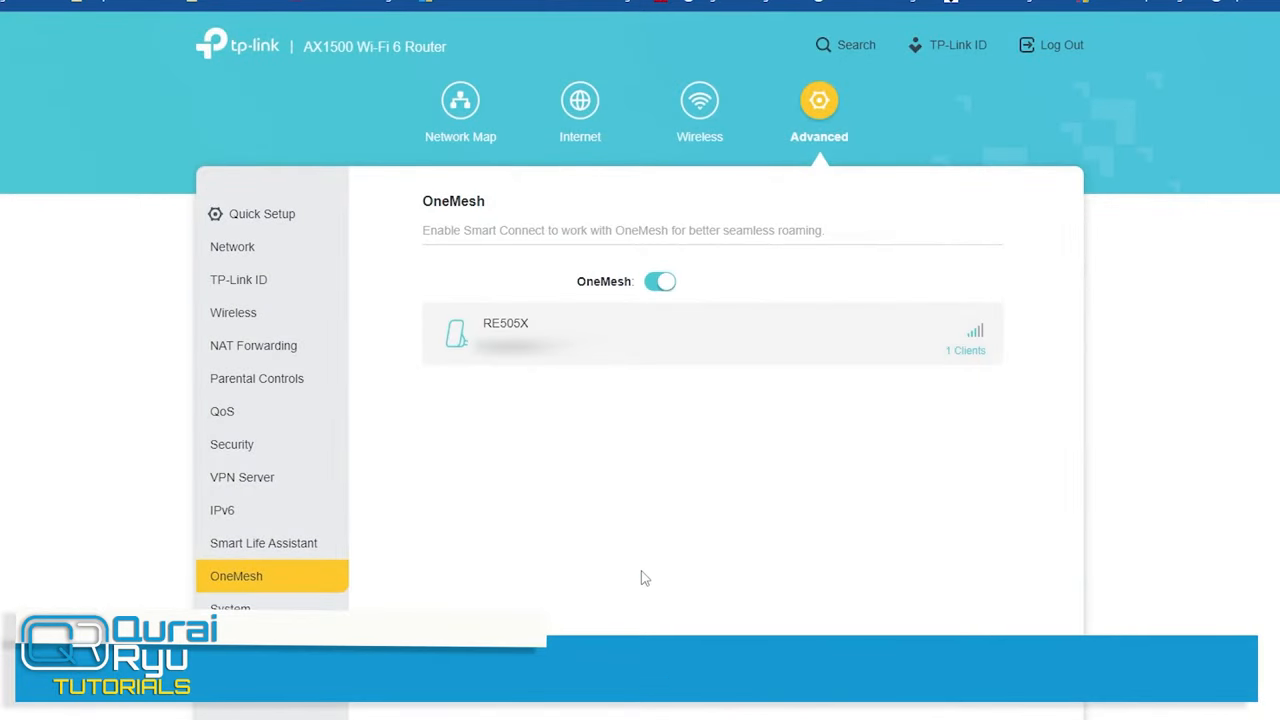
Step: Rename the RE505X mesh device to Extender_01 in location Master Room and save
click(504, 332)
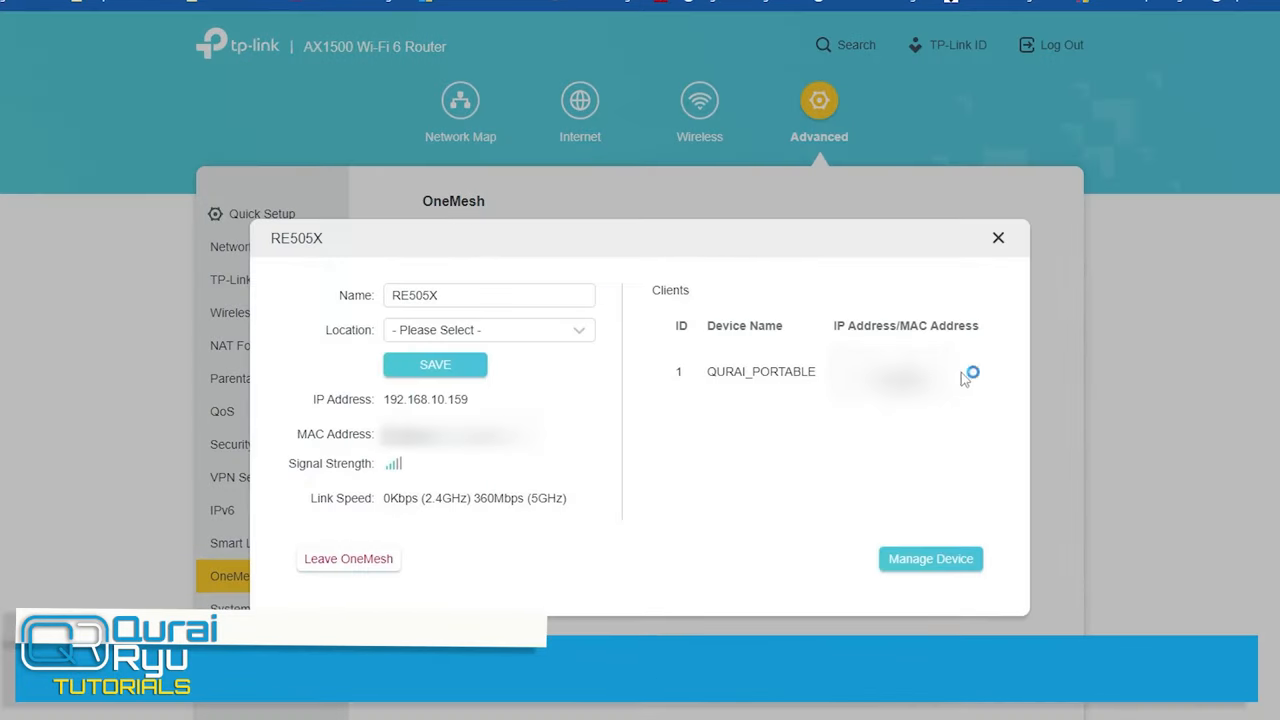
mouse_move(584, 352)
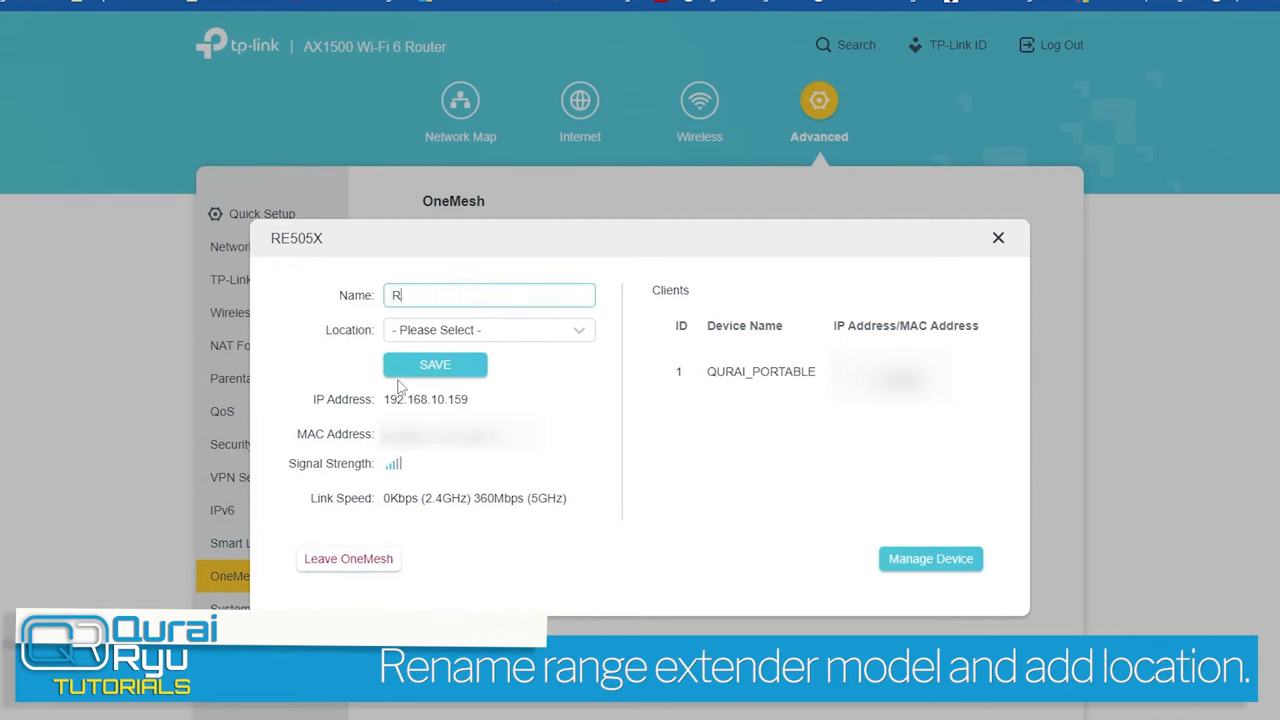
text(Extender)
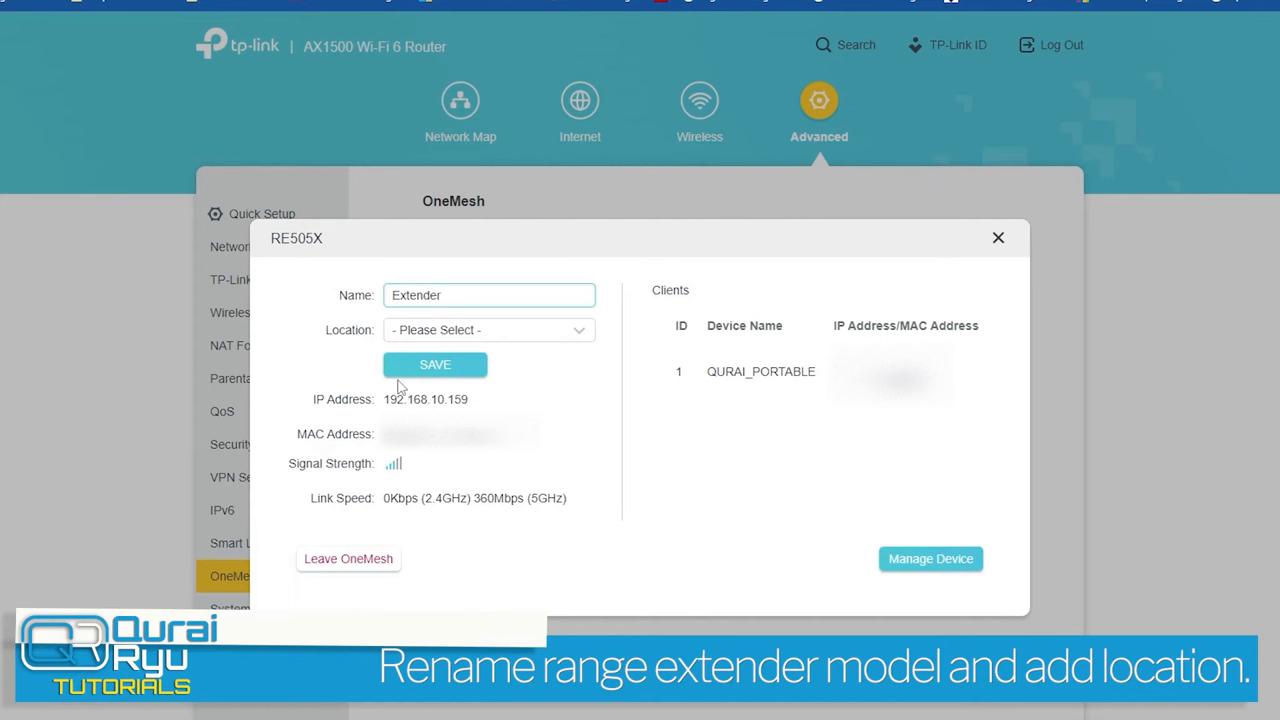
text(_01)
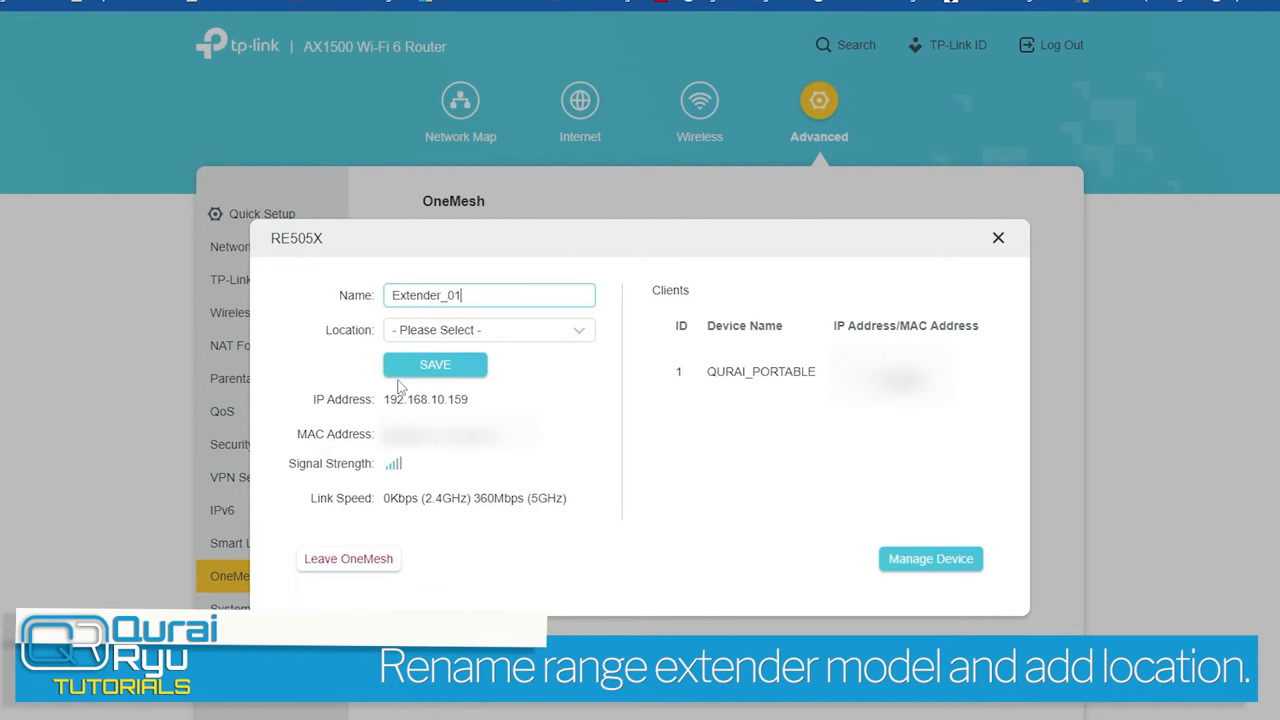
click(488, 330)
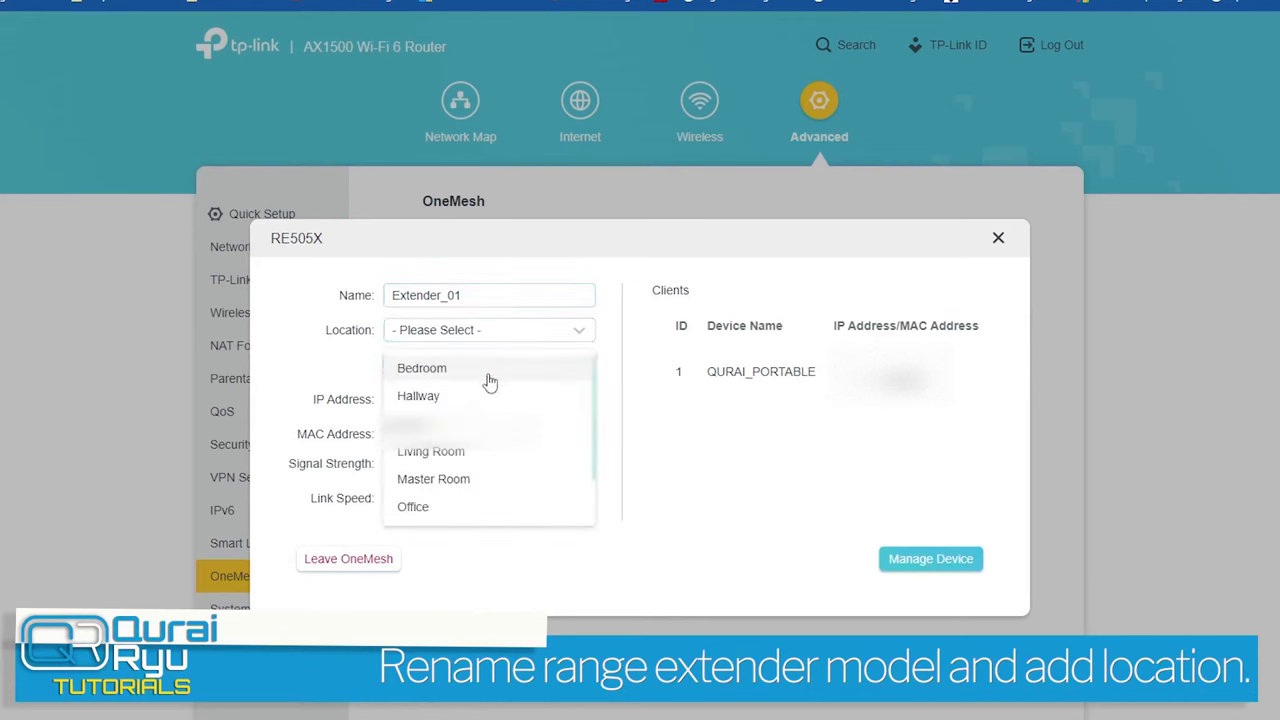
click(432, 478)
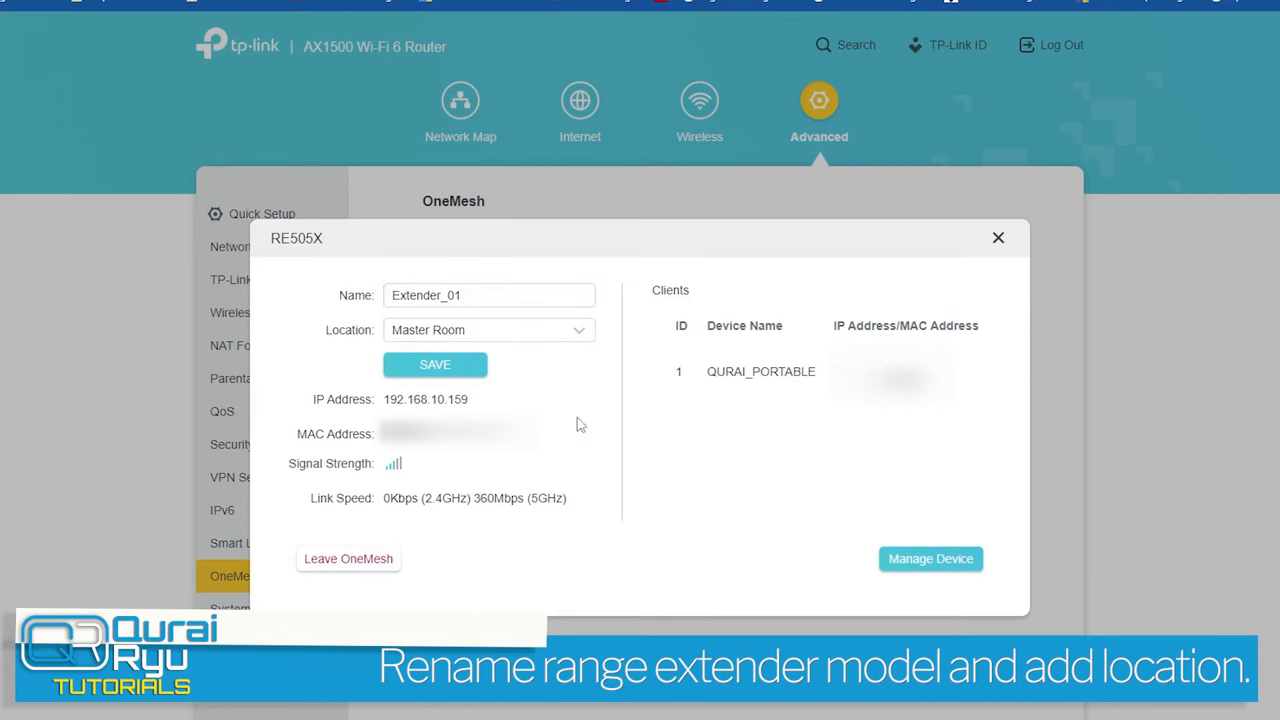
mouse_move(590, 448)
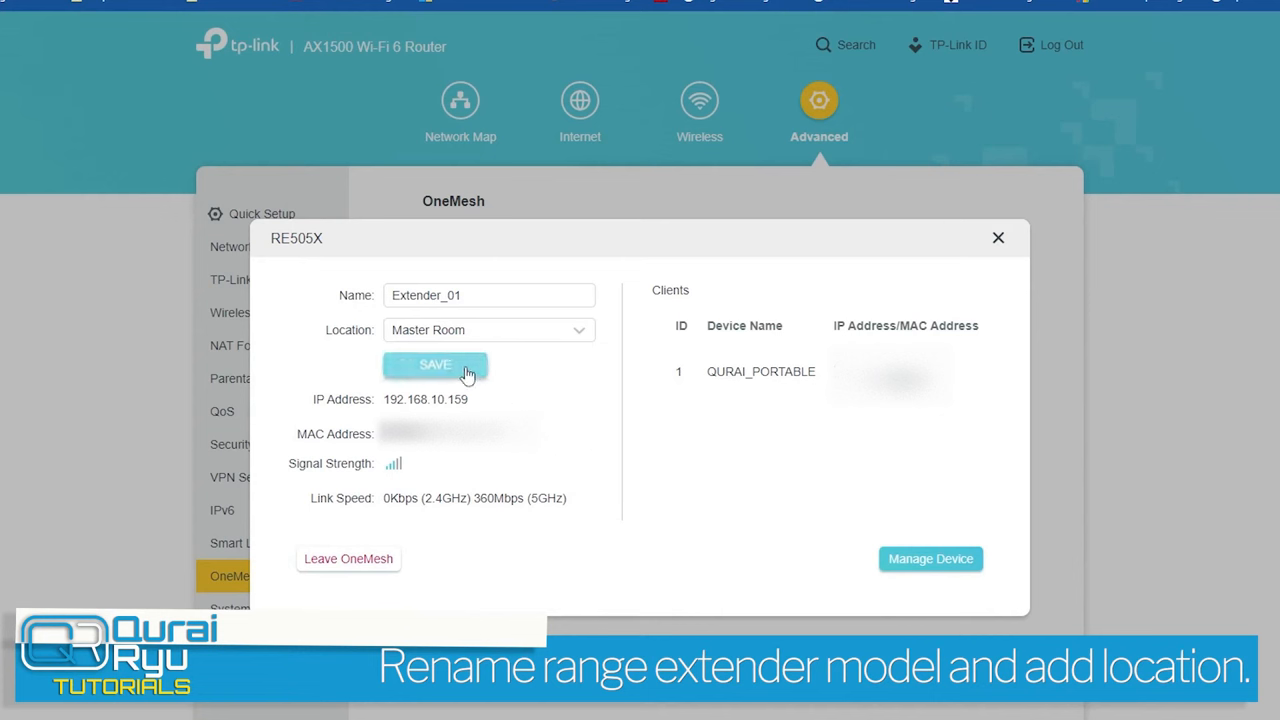
click(434, 364)
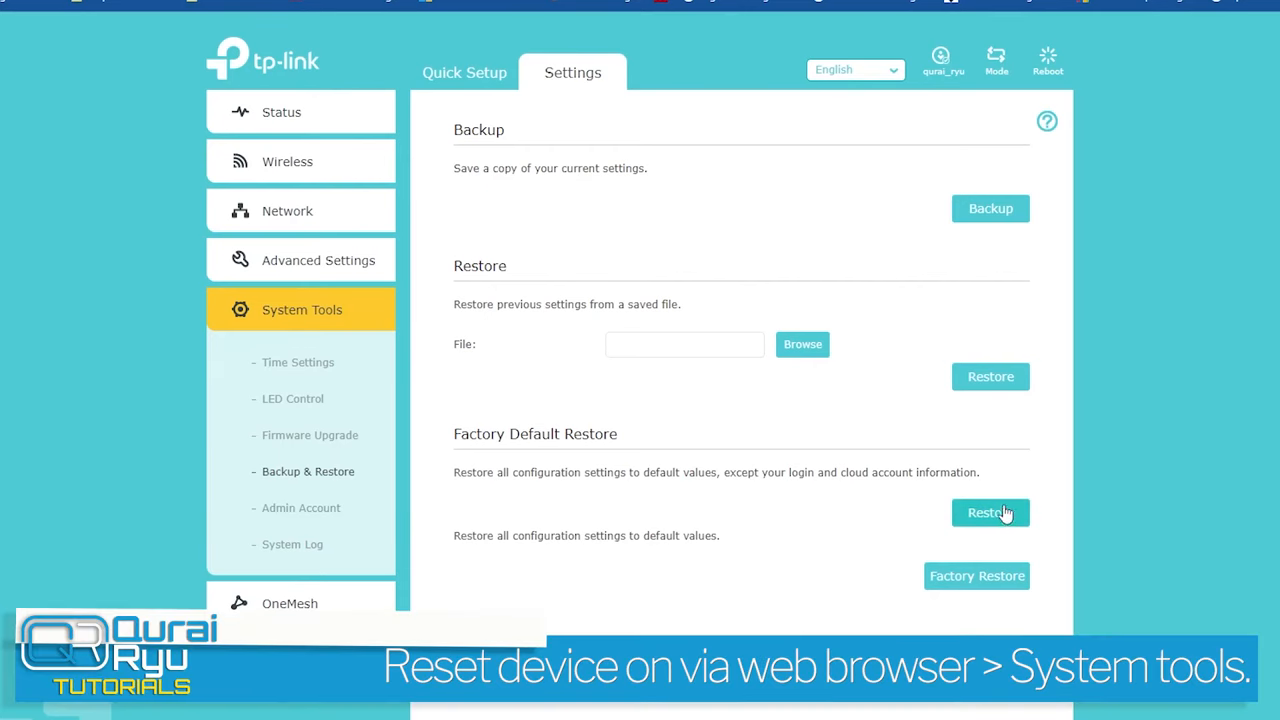
mouse_move(1008, 476)
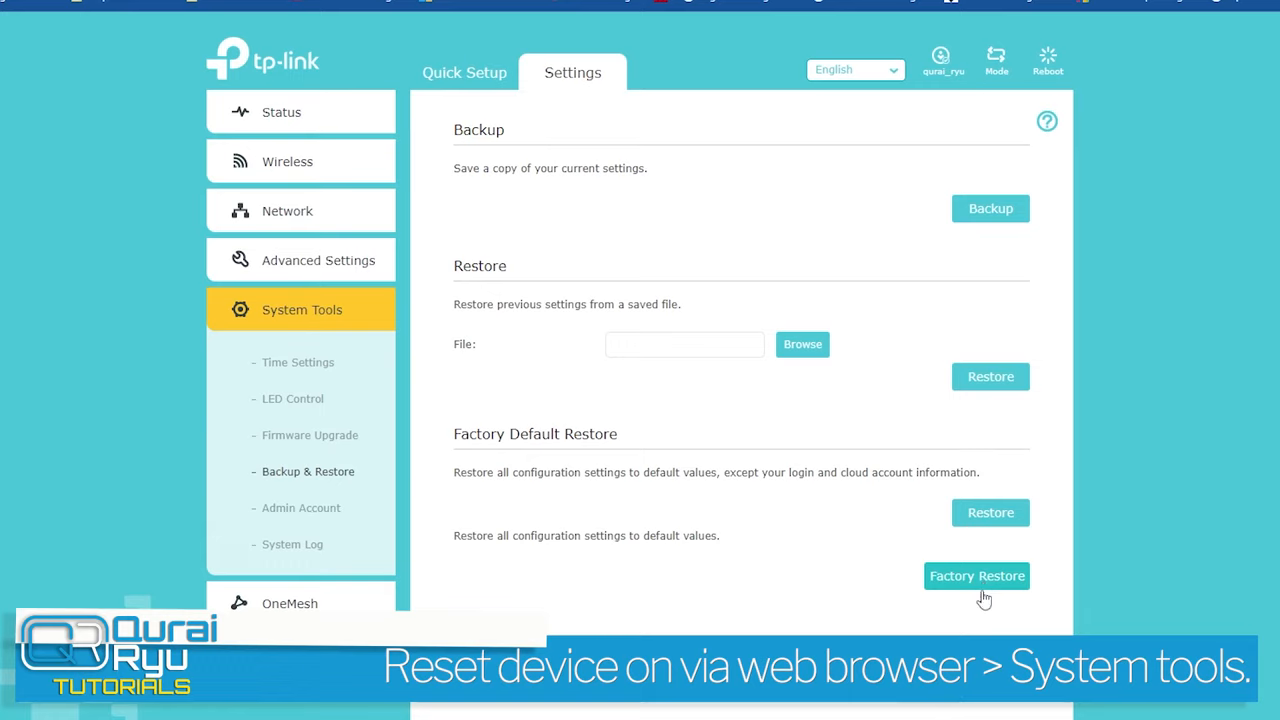
mouse_move(990, 208)
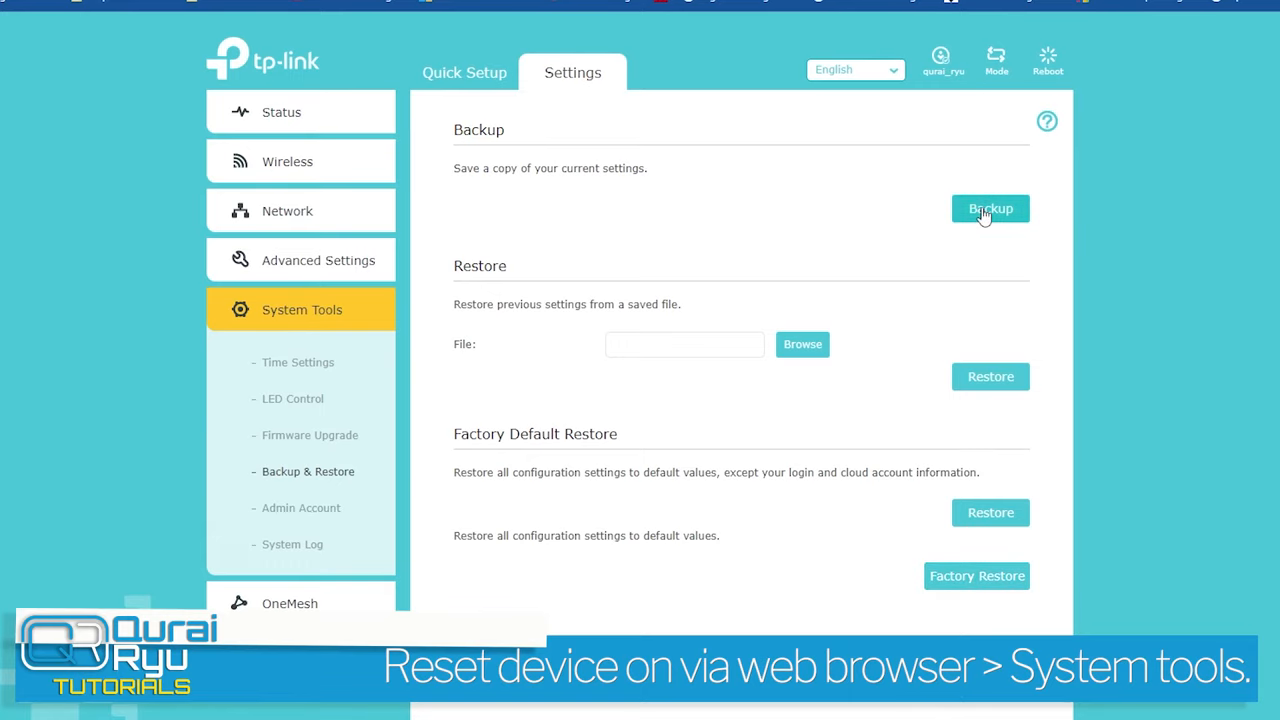